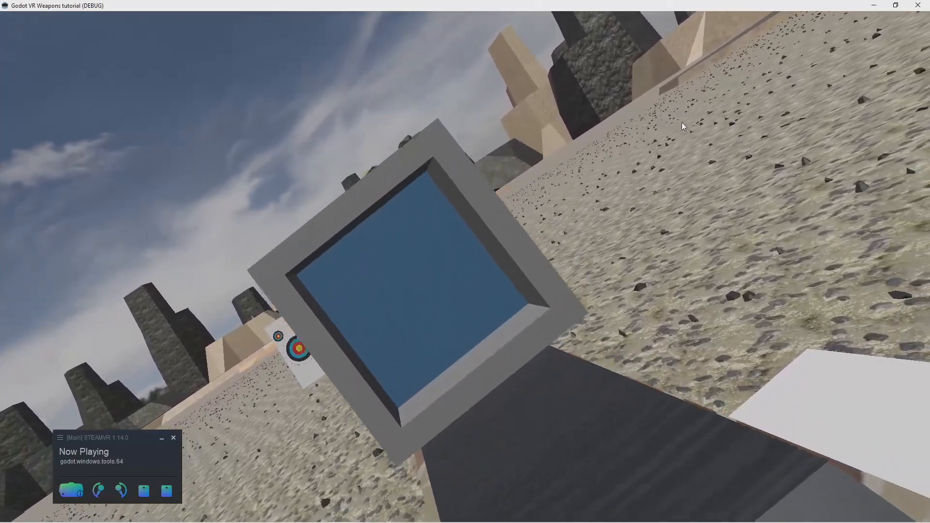
mouse_move(683, 125)
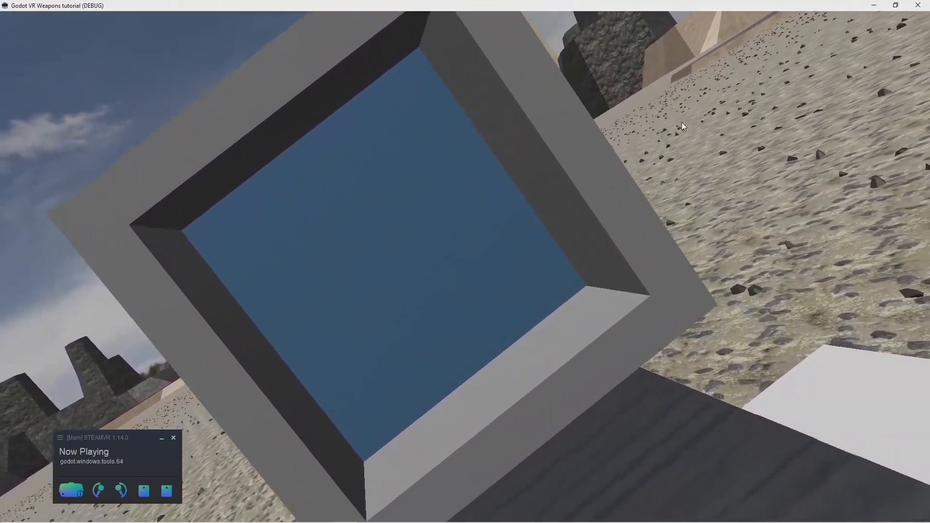
mouse_move(682, 126)
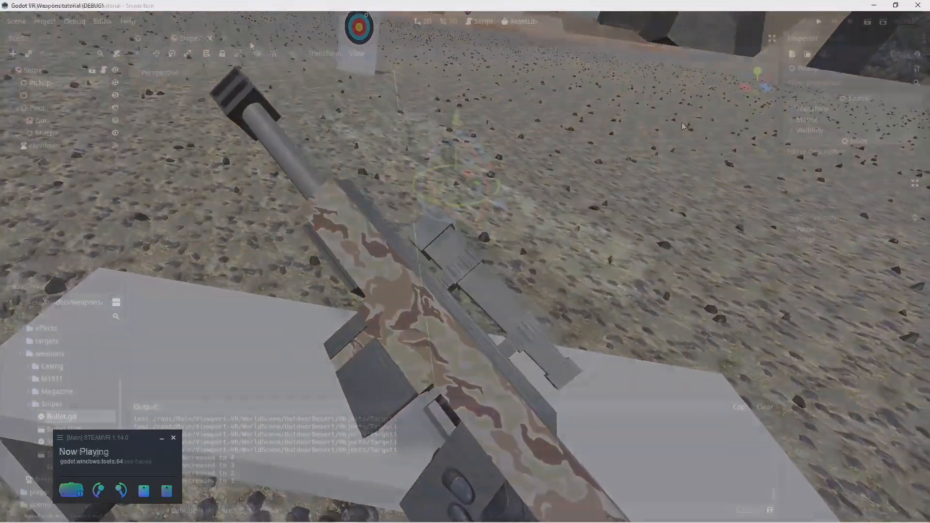
Select the Gun mesh and review its Surfaces and Material override slots for the lens
click(849, 21)
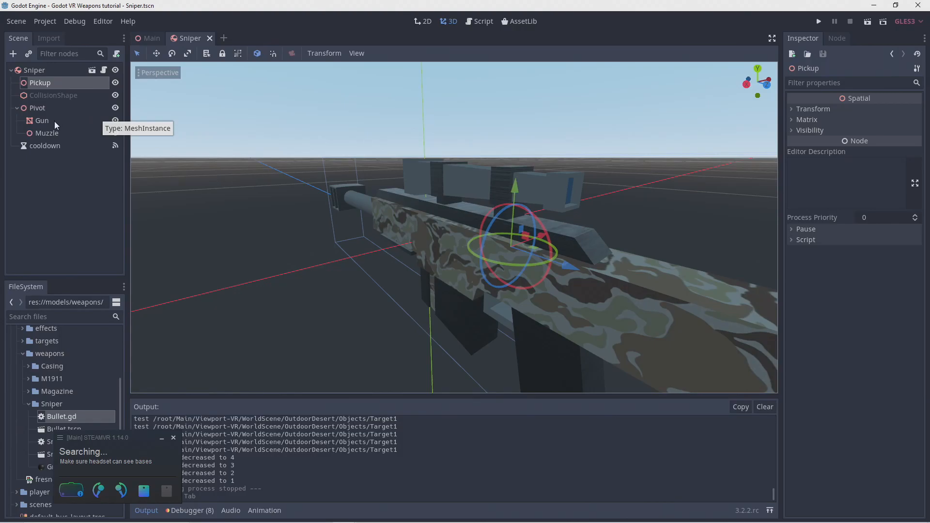
click(41, 120)
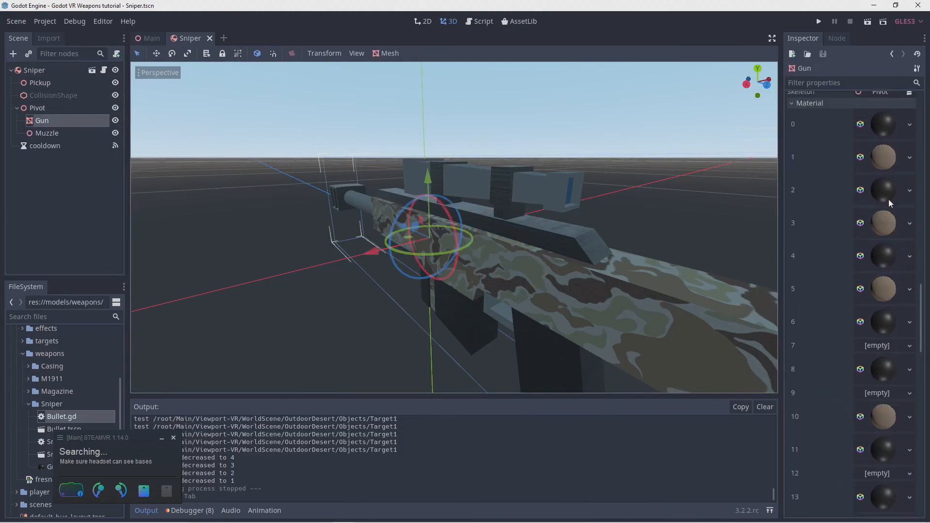
scroll(down, 3)
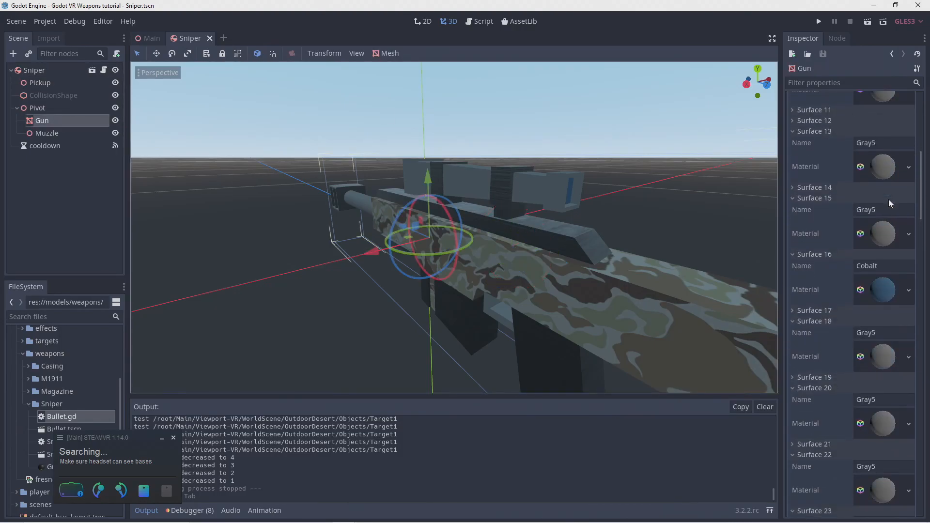
scroll(up, 3)
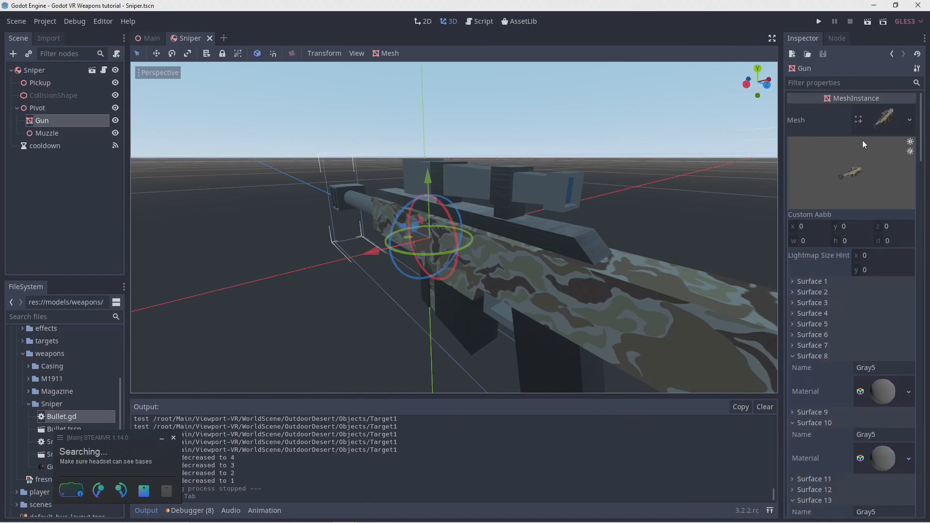
scroll(down, 3)
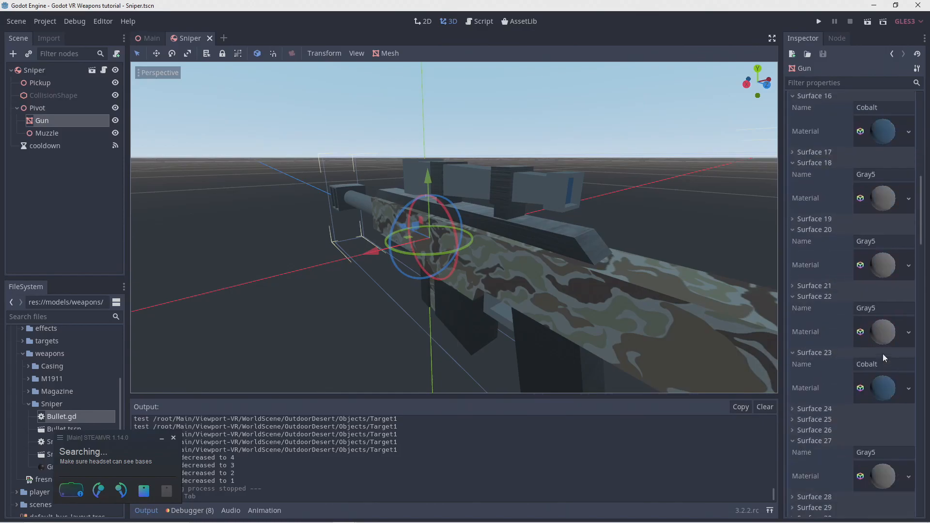
scroll(down, 3)
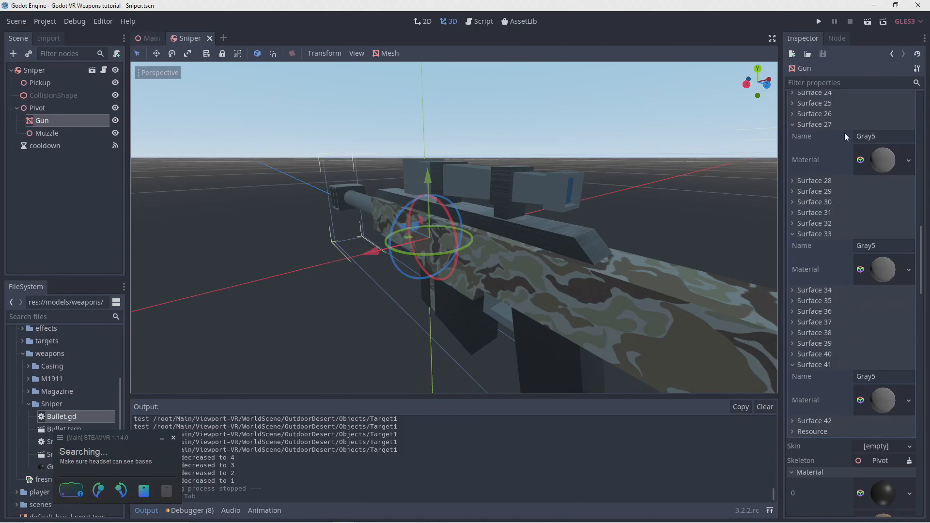
mouse_move(864, 317)
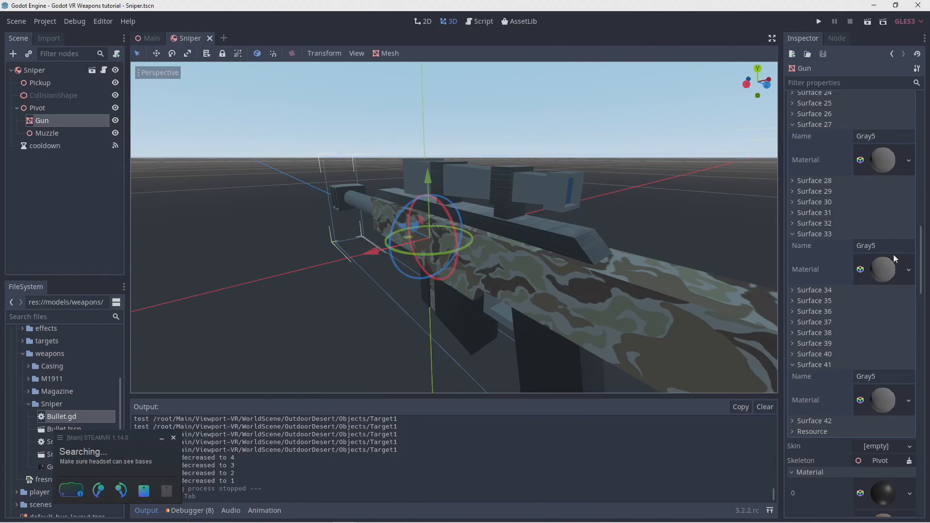
scroll(up, 3)
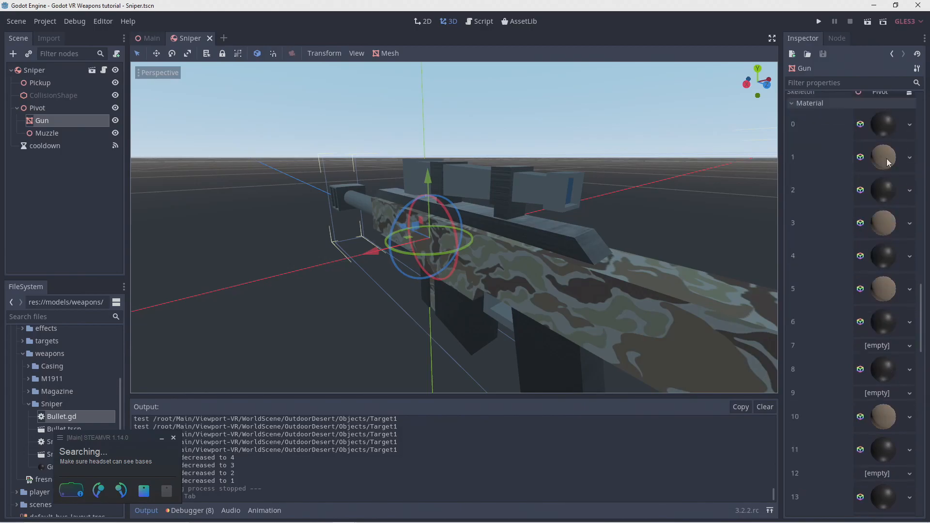
mouse_move(880, 124)
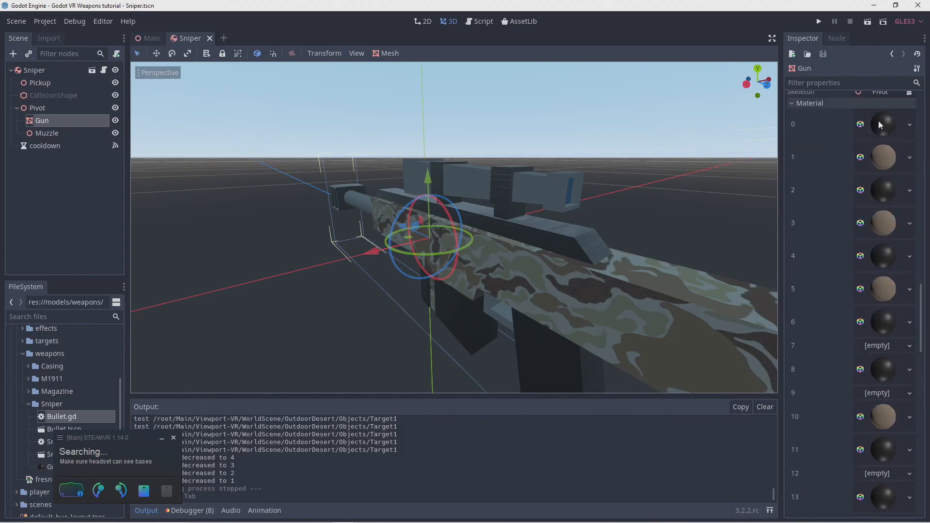
mouse_move(892, 124)
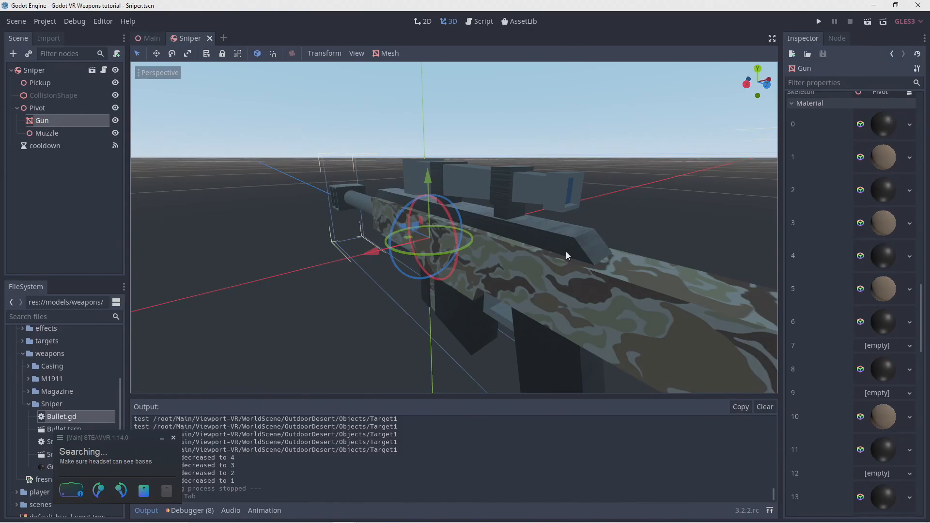
Give material slot 15 a new transparent SpatialMaterial with light blue albedo at alpha 127
click(909, 271)
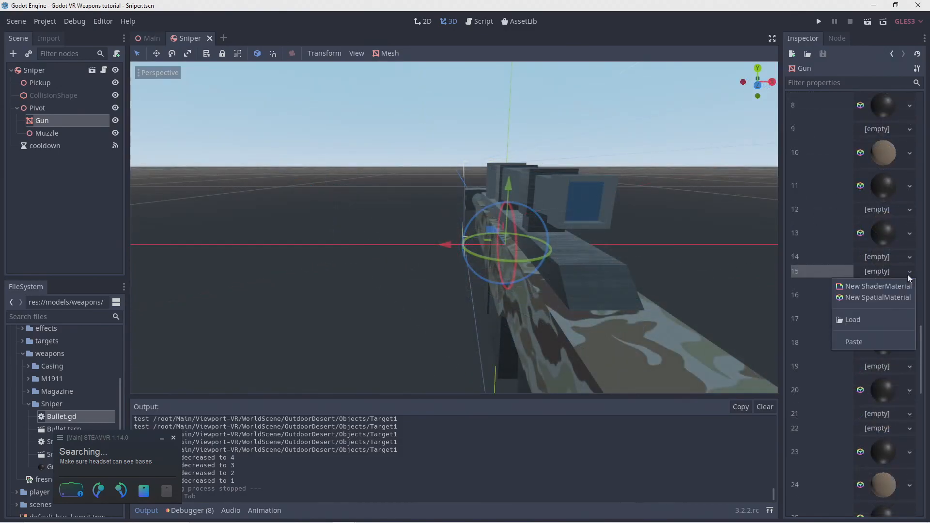
click(878, 286)
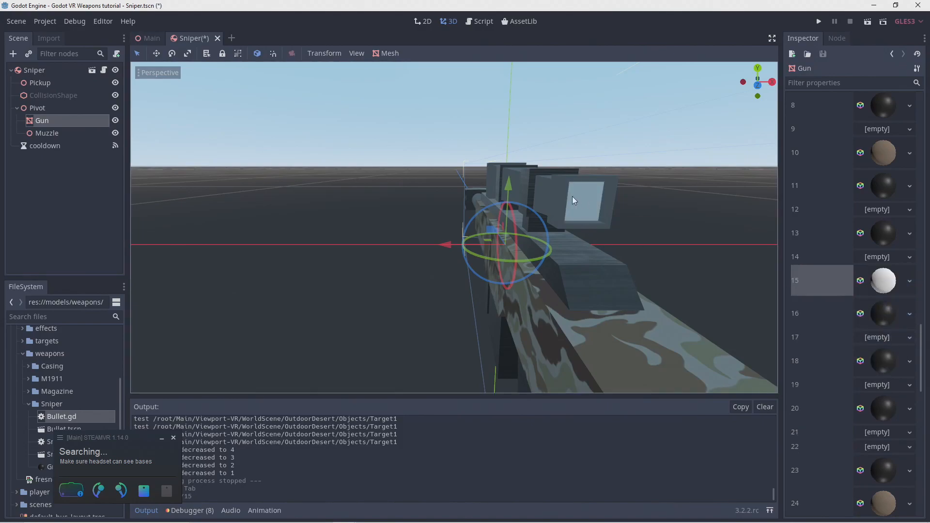
click(883, 280)
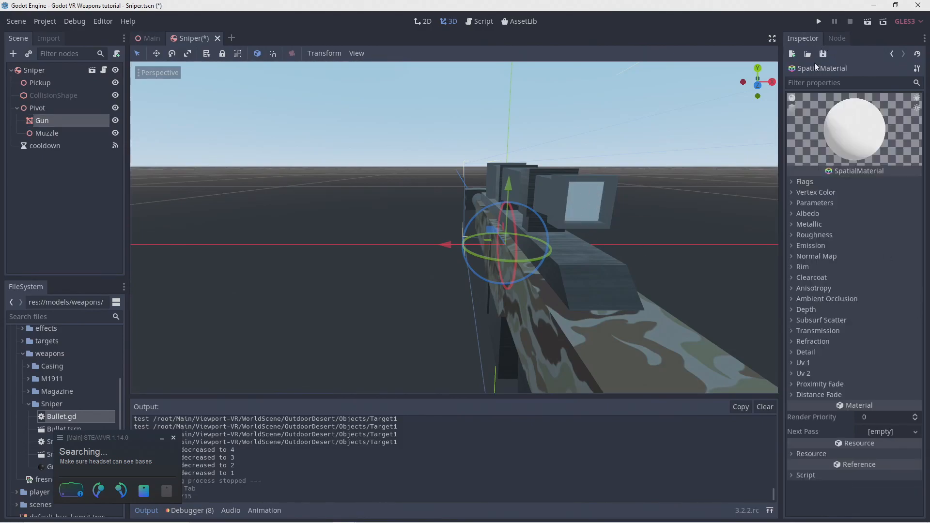
click(824, 54)
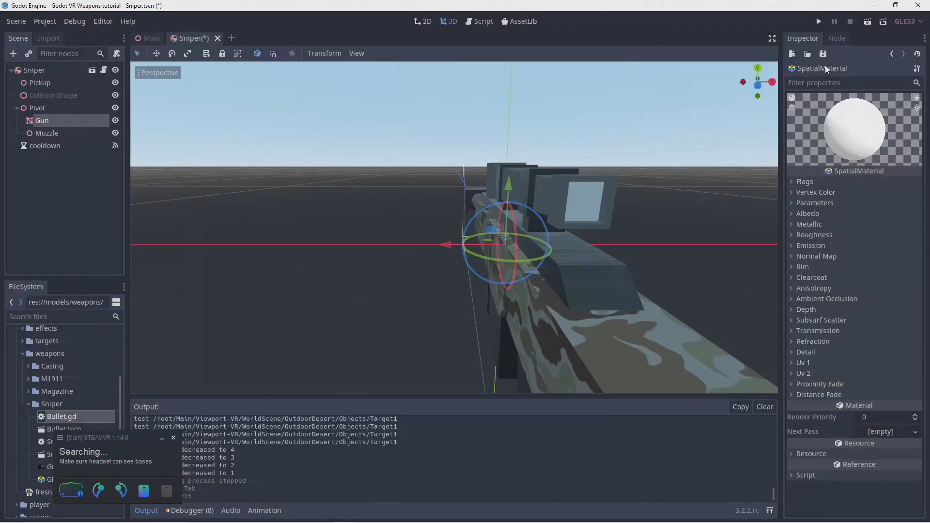
click(805, 181)
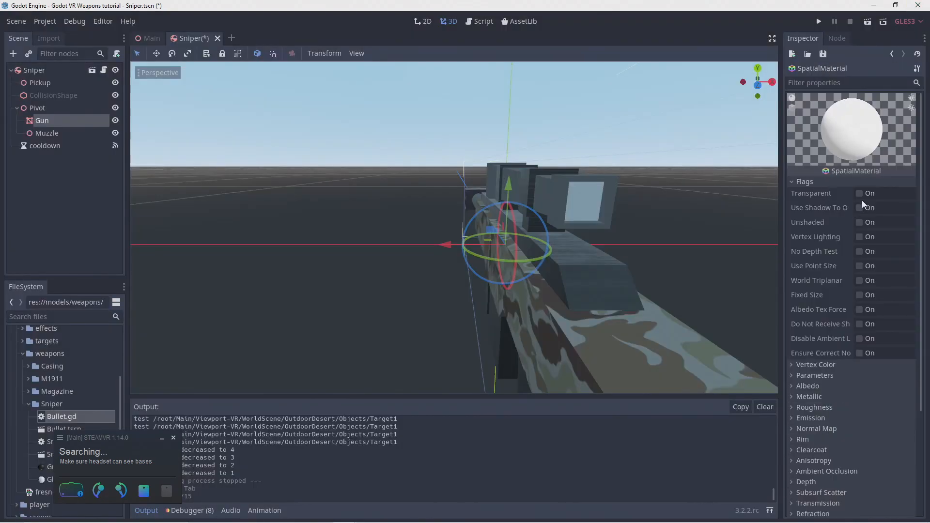
click(860, 193)
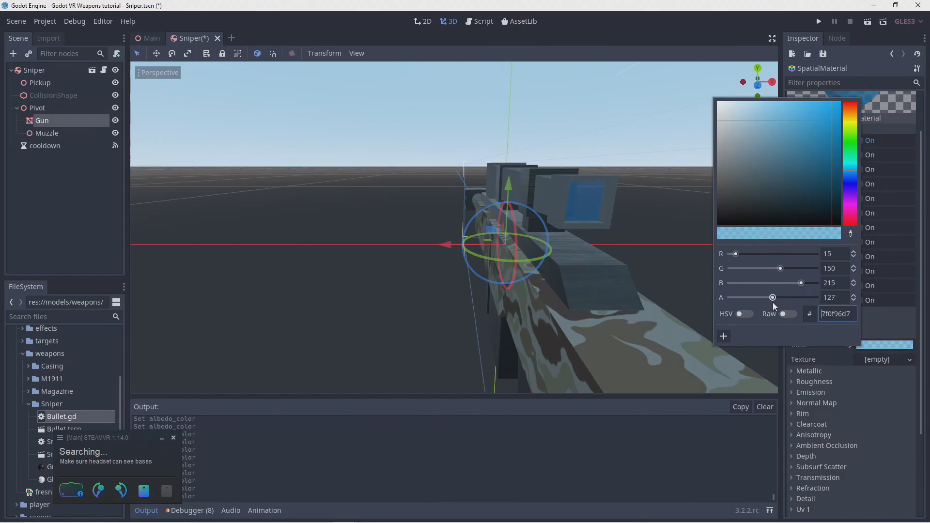
mouse_move(646, 32)
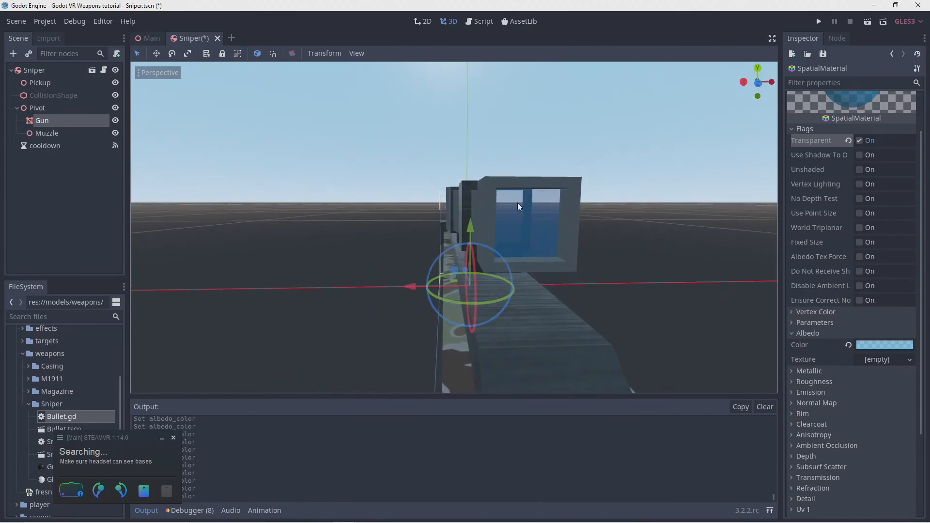
mouse_move(589, 253)
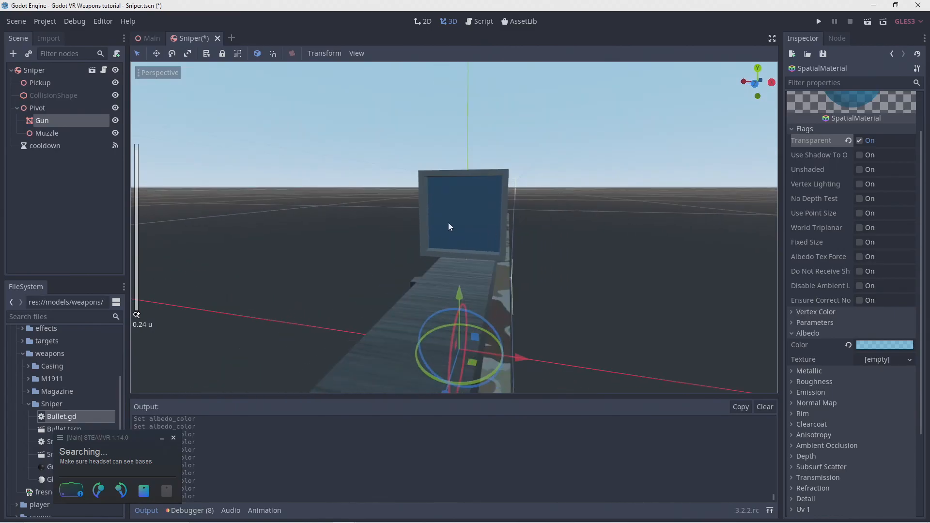
Reselect the Gun node and open the material dropdown on empty slot 7
click(42, 121)
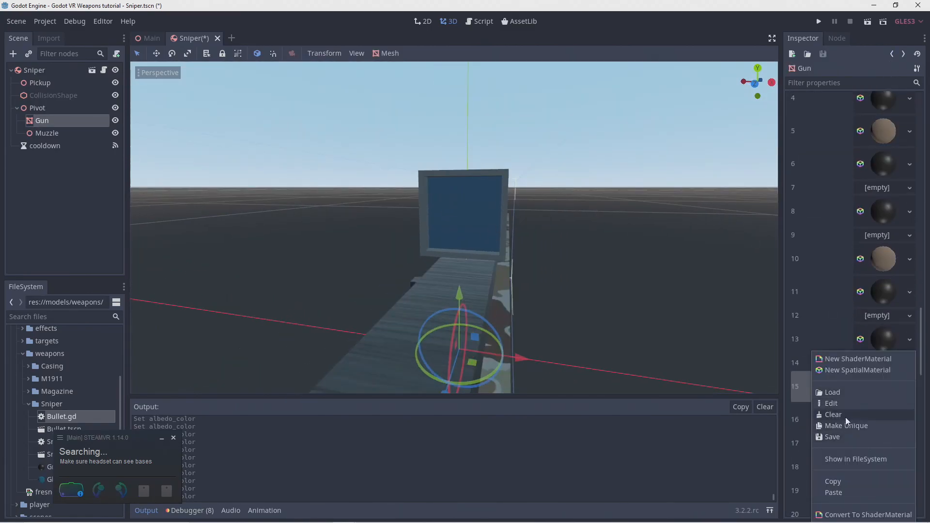
click(856, 359)
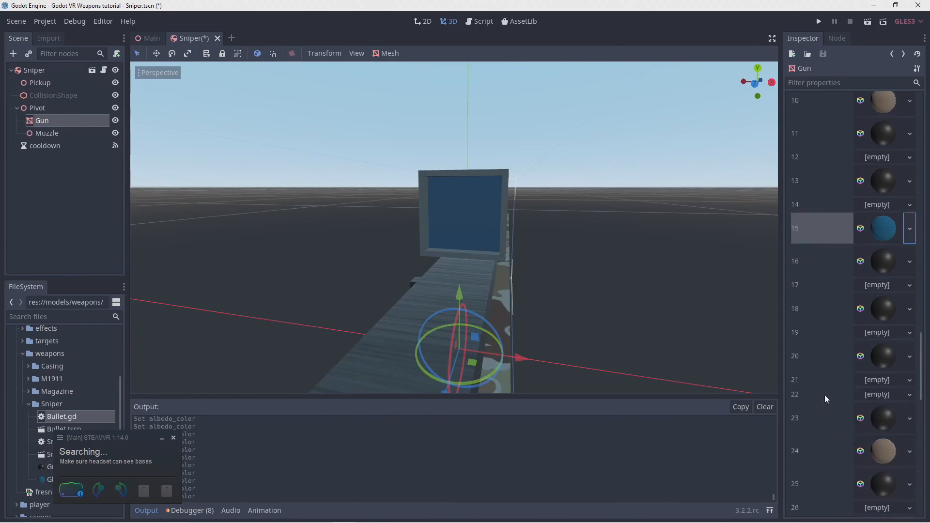
click(908, 394)
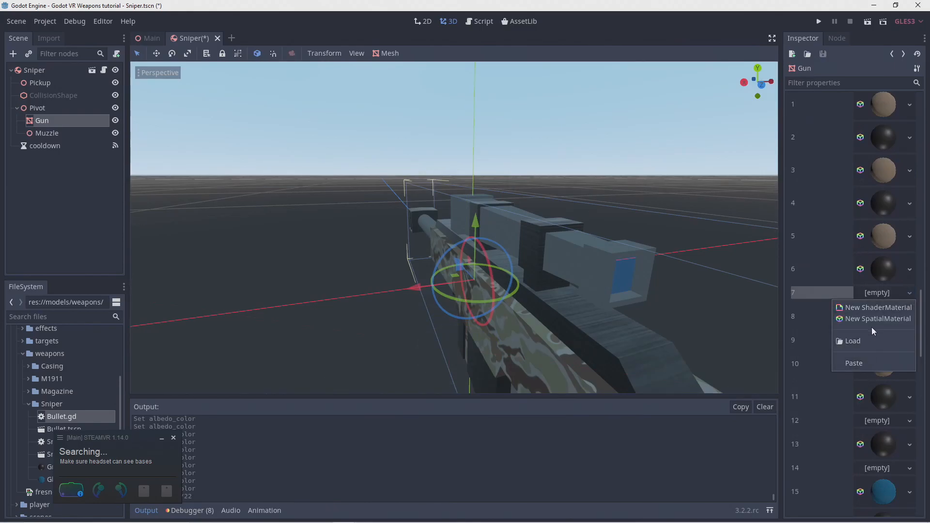
Assign the gray-textured Gray5 material to slot 7 with triplanar mapping and UV1 scale 5
click(878, 319)
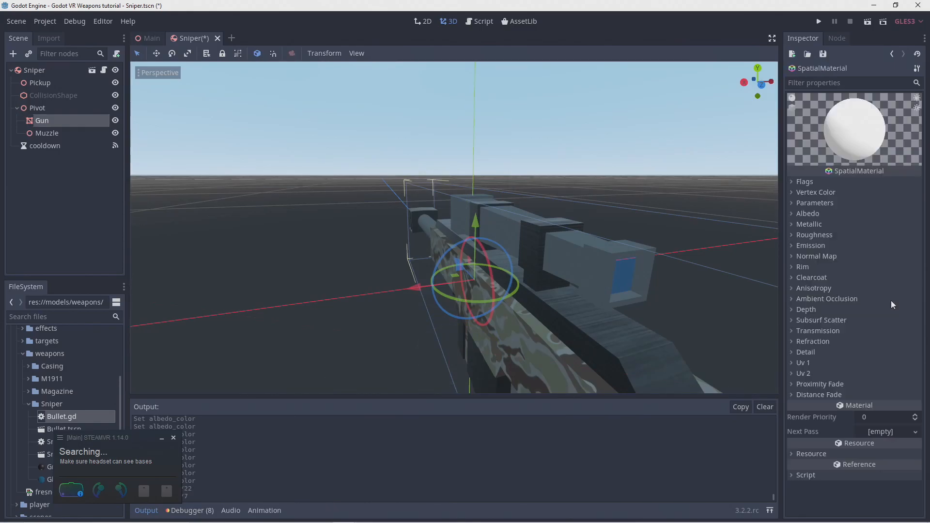
click(808, 213)
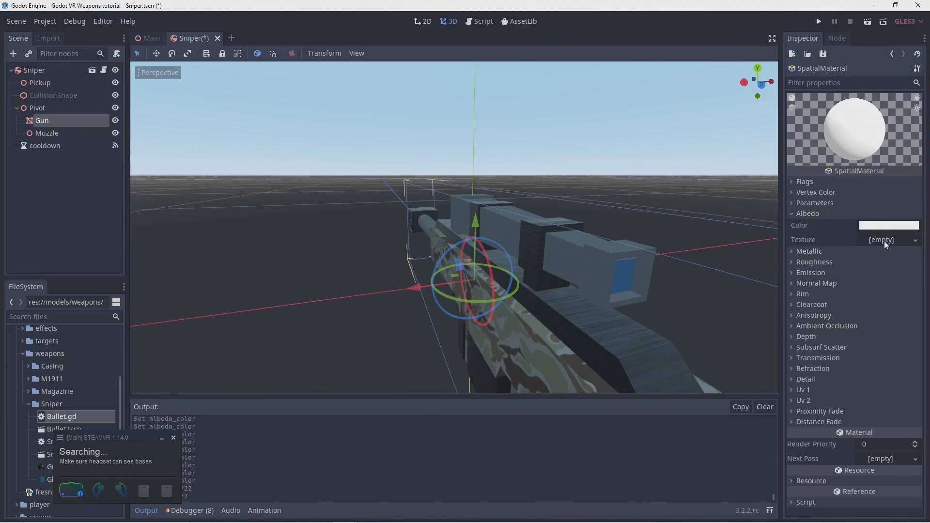
click(898, 240)
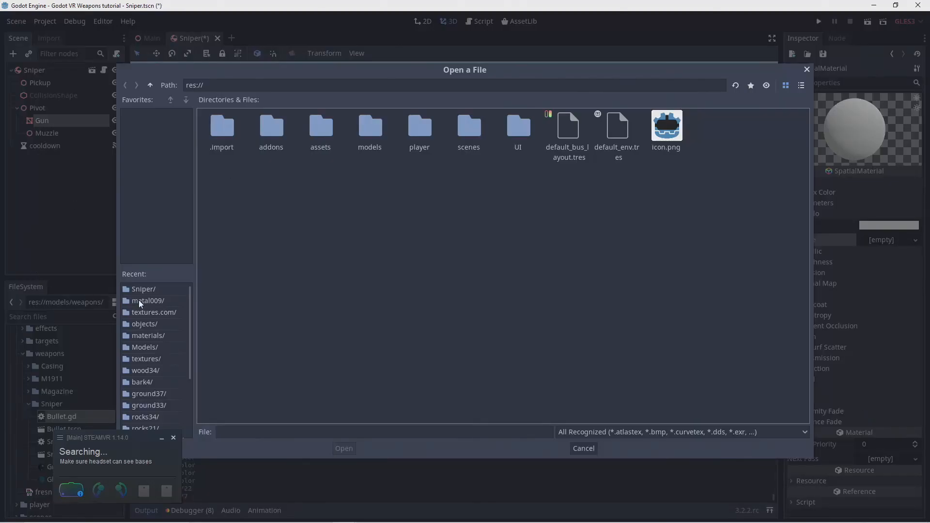
click(583, 448)
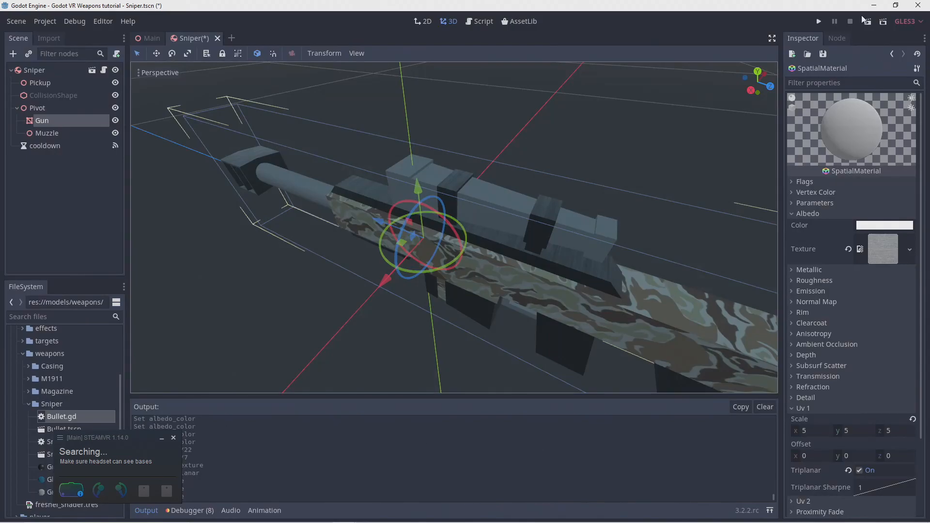
click(909, 249)
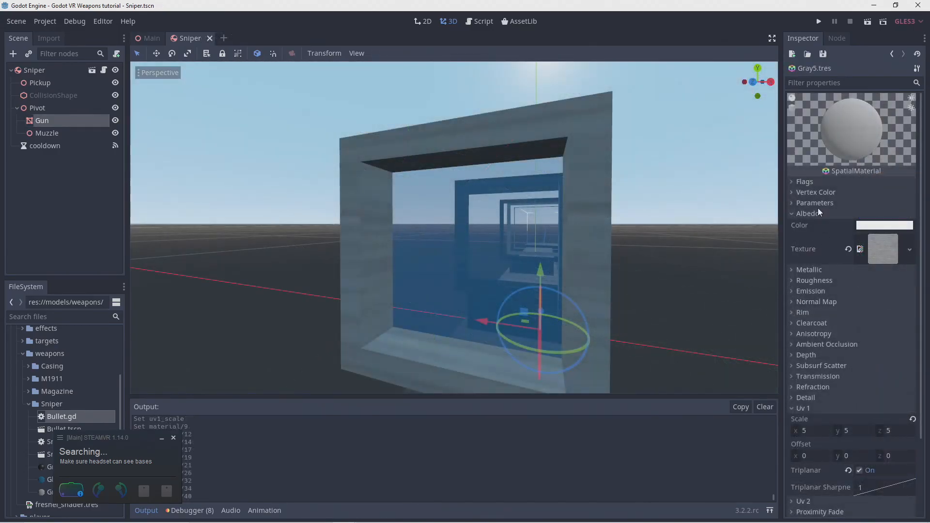
Disable culling on Gray5, set metallic 0.34 with a texture, and enable Normal Map
click(815, 202)
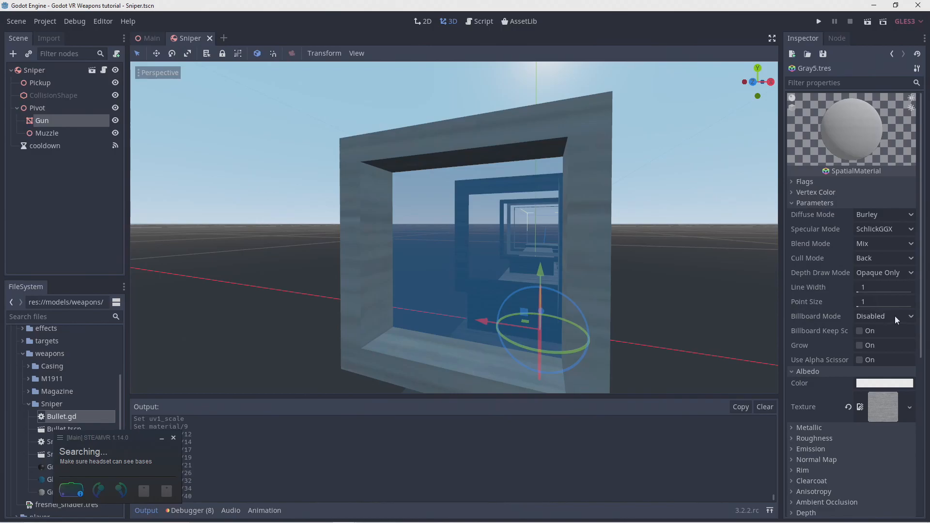
click(911, 258)
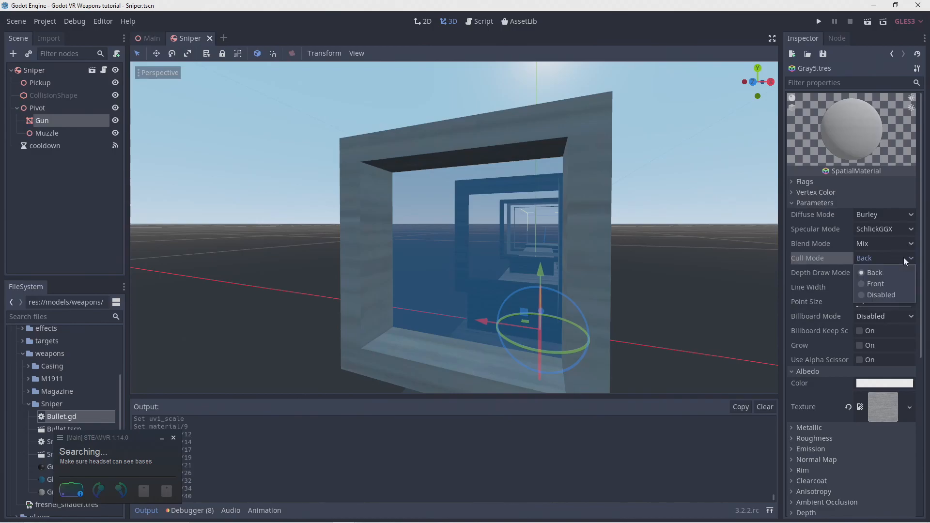
click(883, 295)
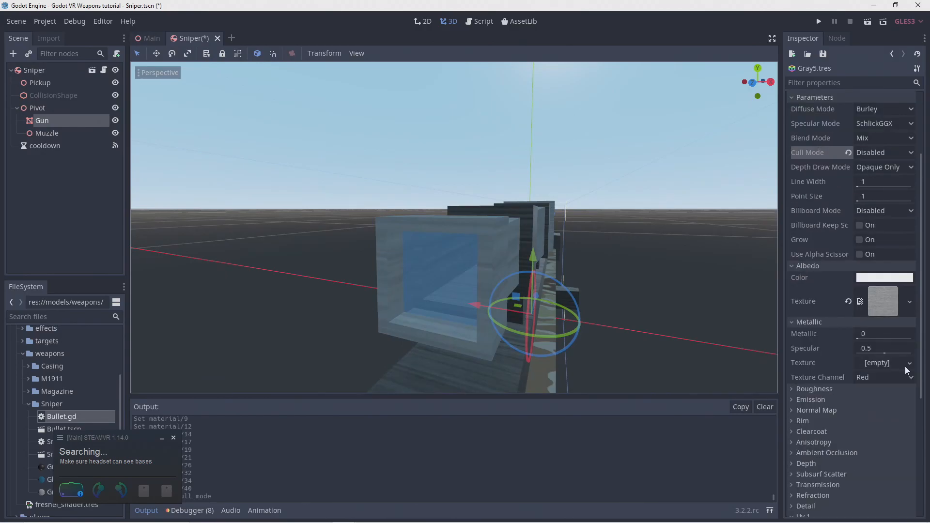
click(860, 301)
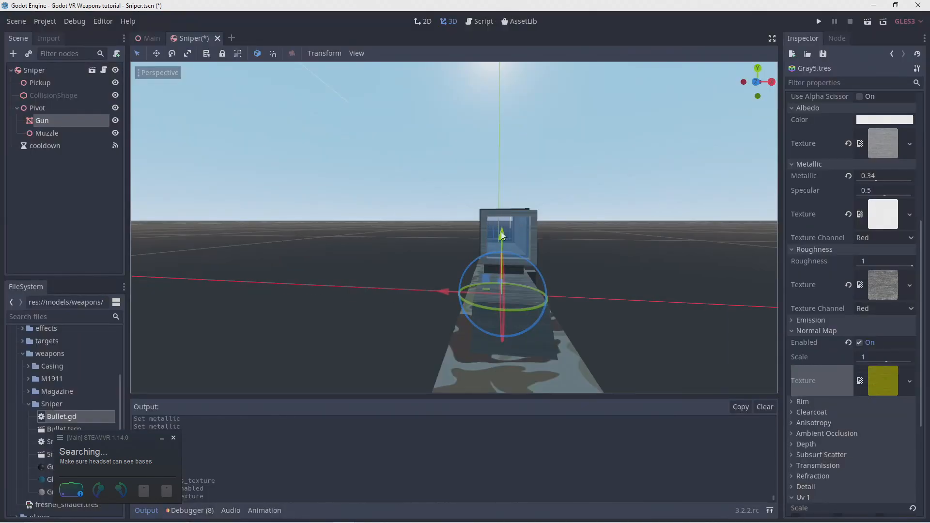
mouse_move(379, 205)
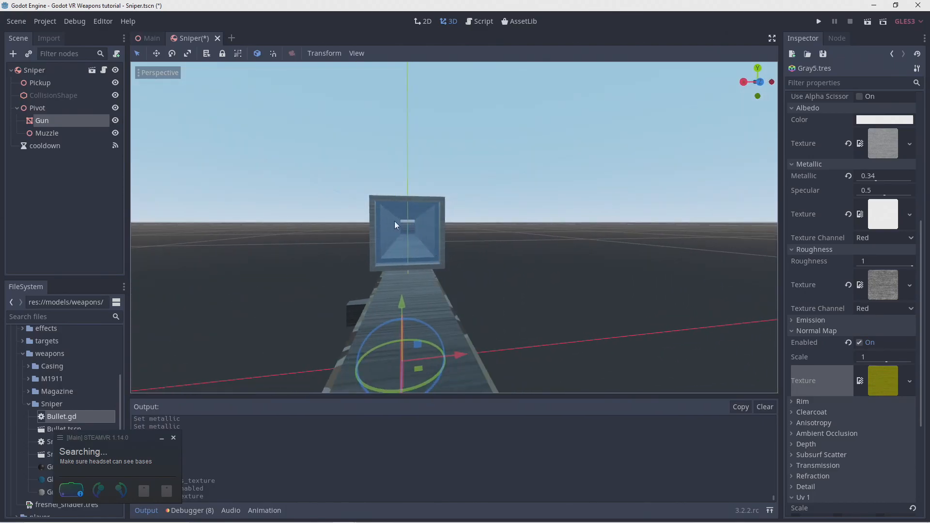
mouse_move(424, 245)
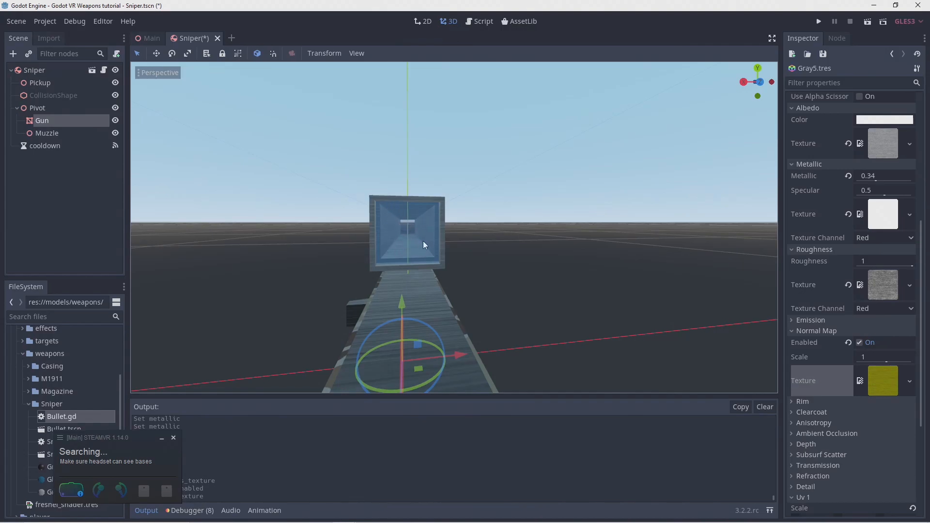
Add a MeshInstance under Pivot and give it a QuadMesh
click(13, 54)
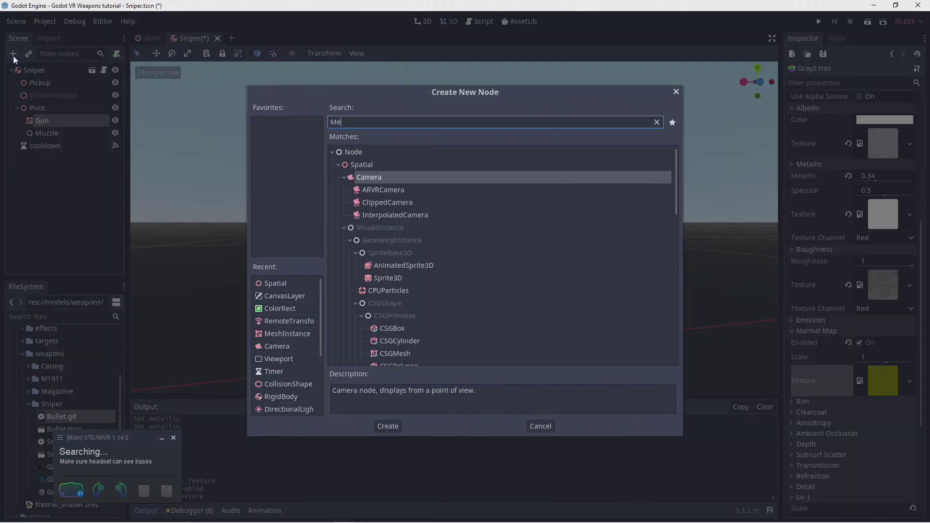
click(388, 426)
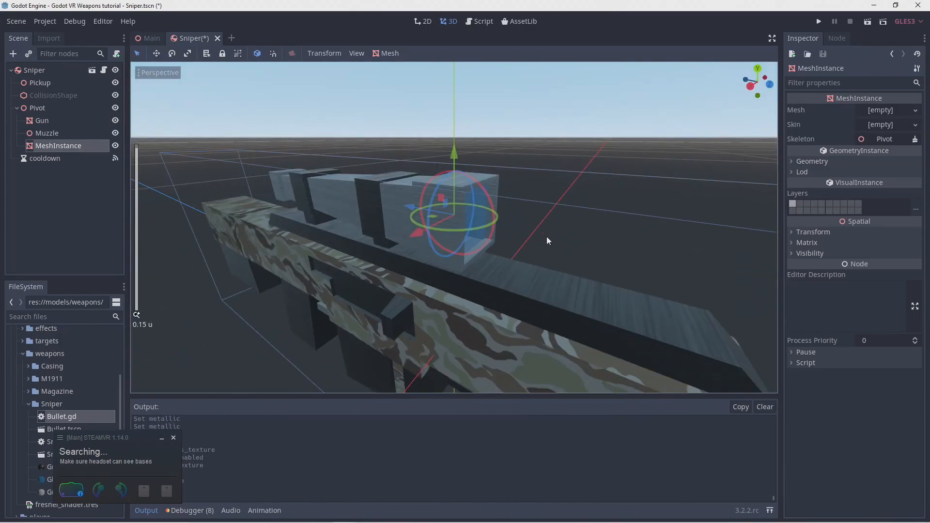
click(890, 110)
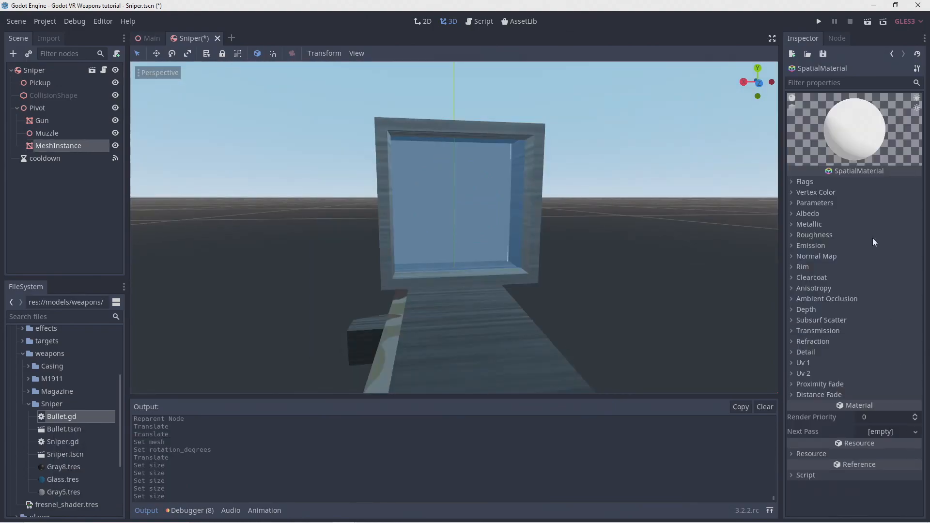
Raise the quad material's metallic value and set the quad size to 0.04
click(809, 225)
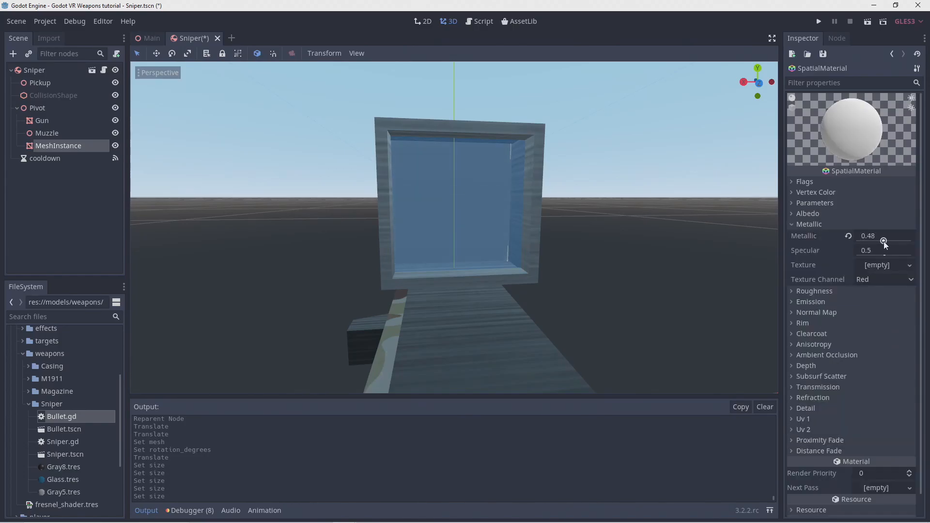
click(815, 290)
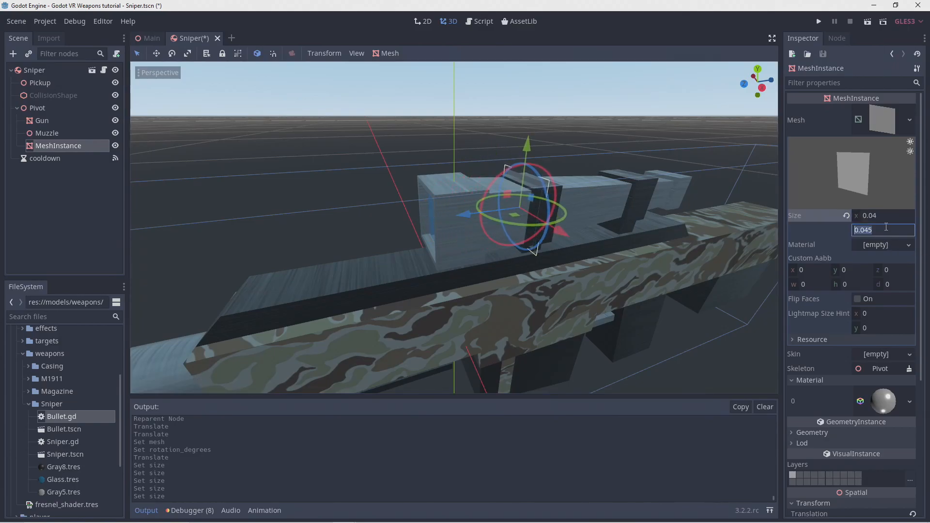
text(0.04)
key(Return)
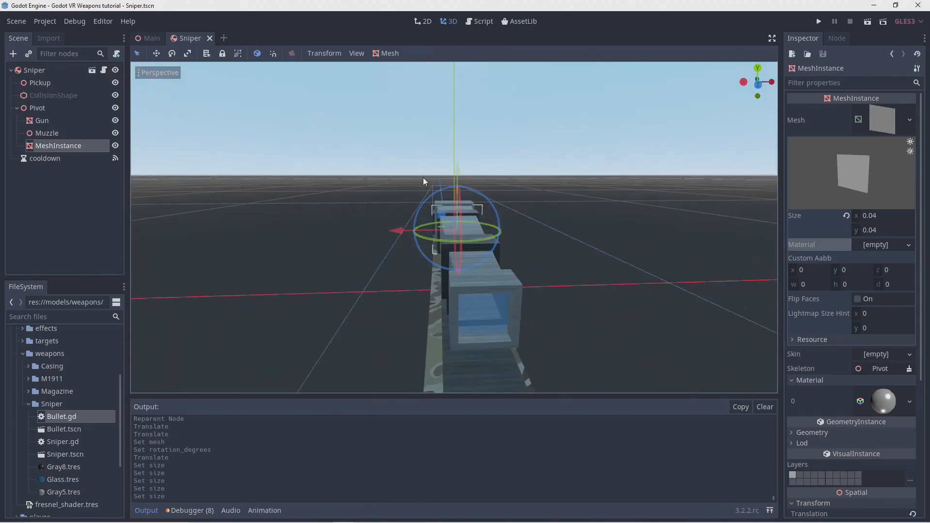
mouse_move(547, 264)
text(FrontSco)
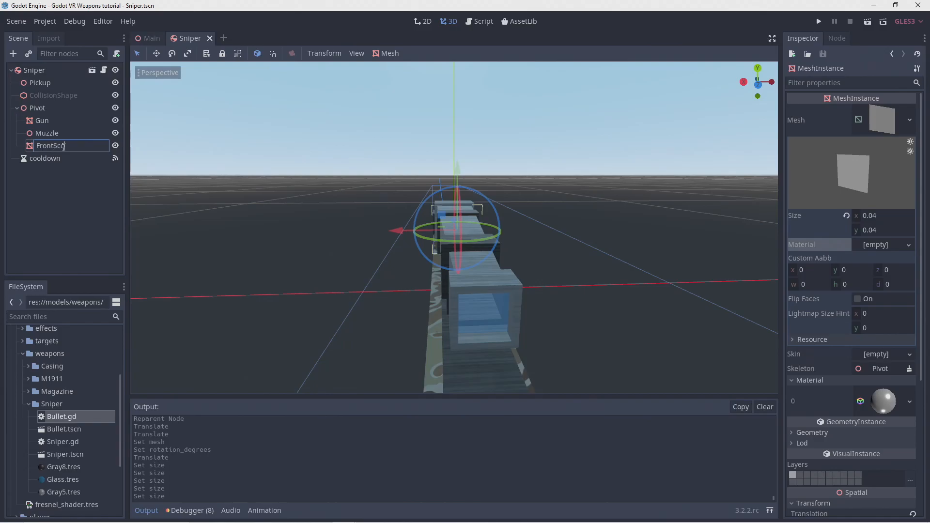
Add a second MeshInstance under Pivot with a 0.025 × 0.025 QuadMesh
click(13, 54)
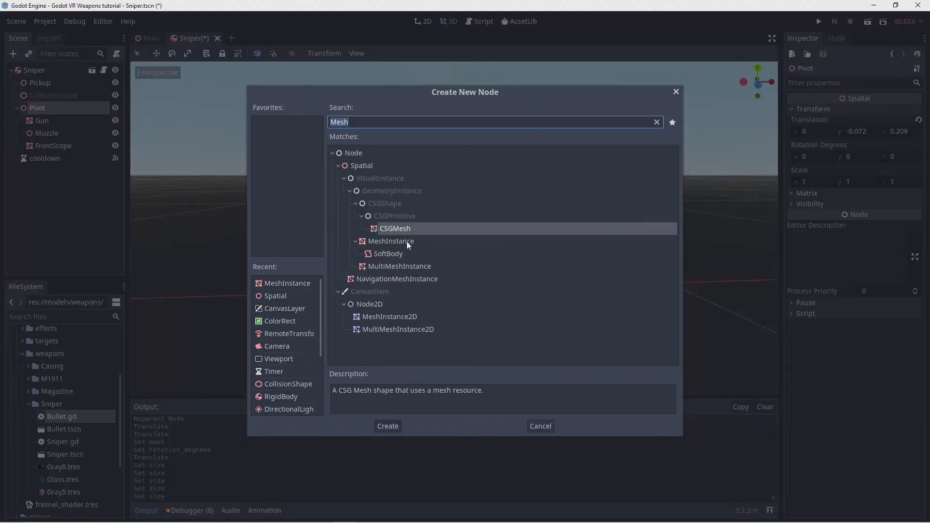
click(387, 426)
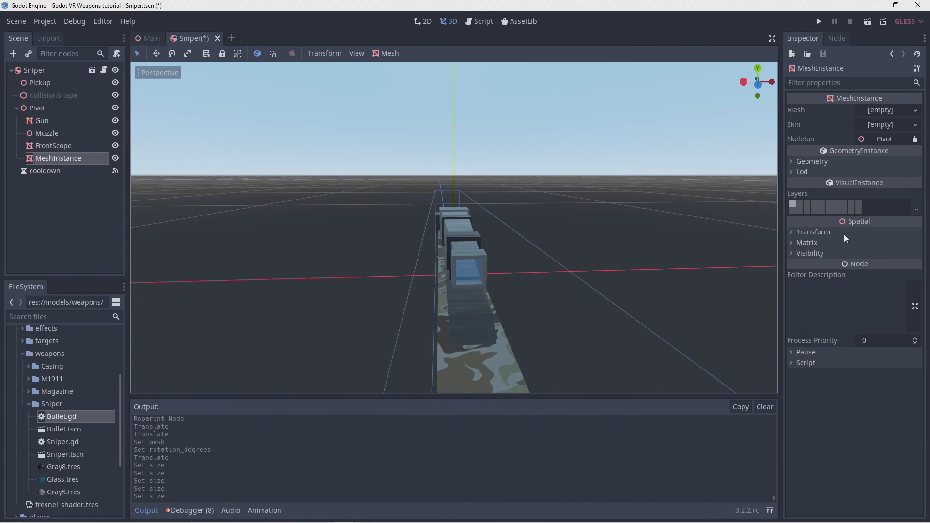
click(813, 232)
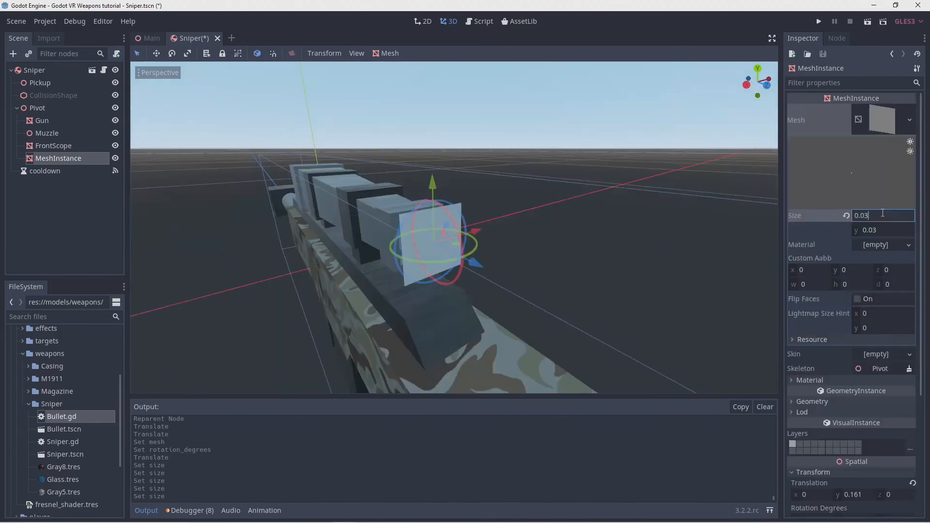
text(0.025)
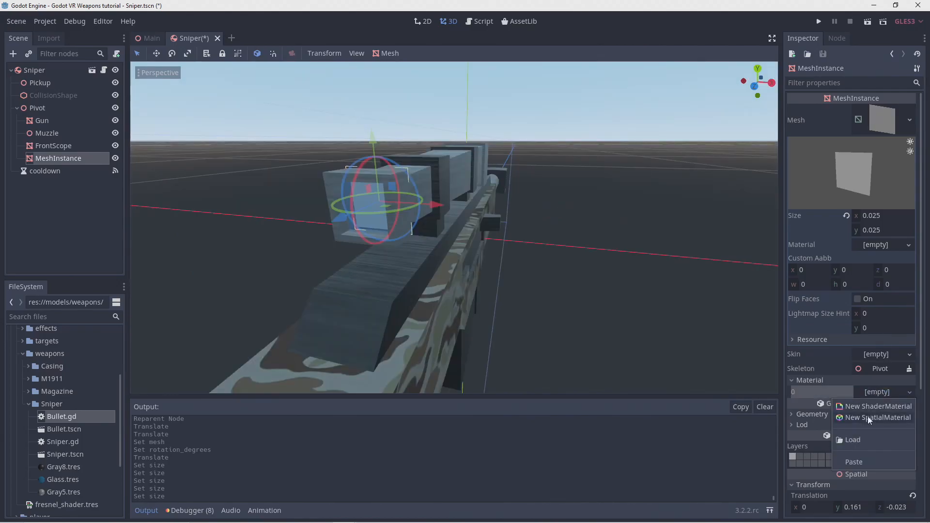
Give the small quad a new SpatialMaterial with the Unshaded flag ticked
click(878, 417)
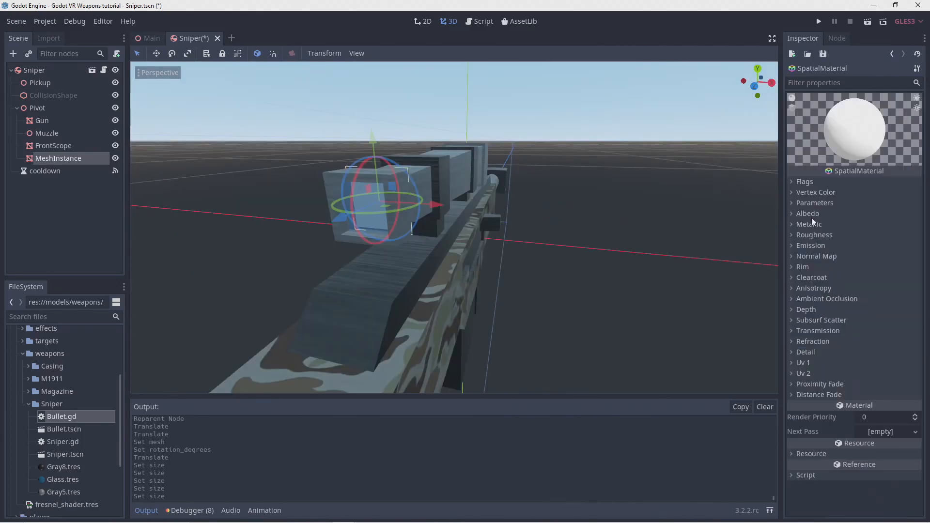
click(805, 182)
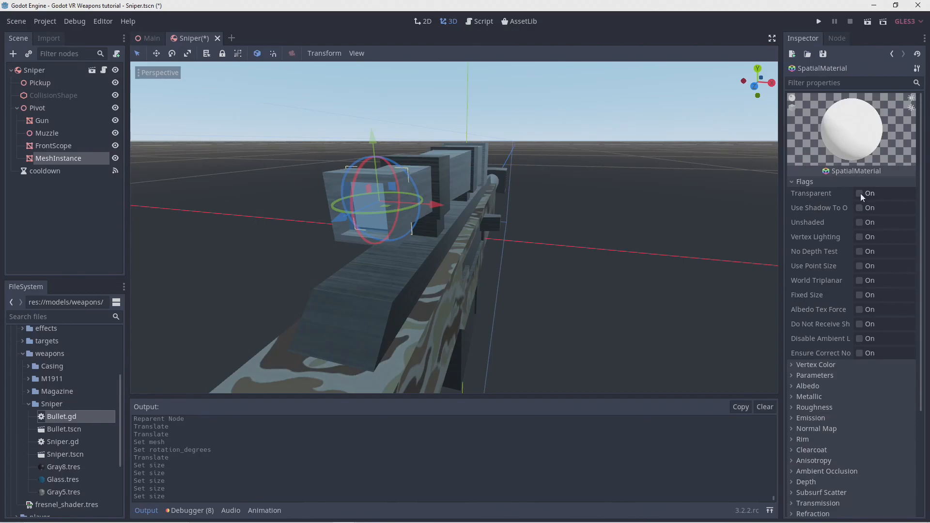
click(861, 222)
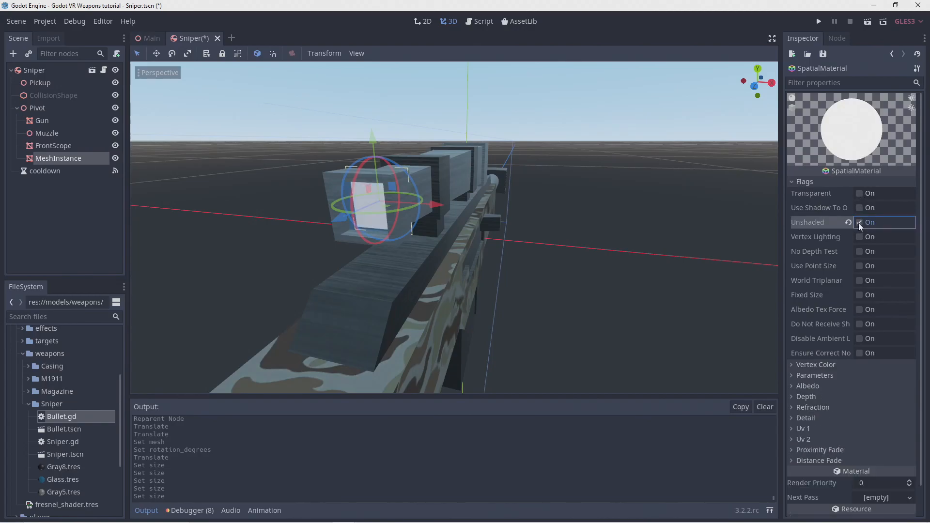
click(859, 222)
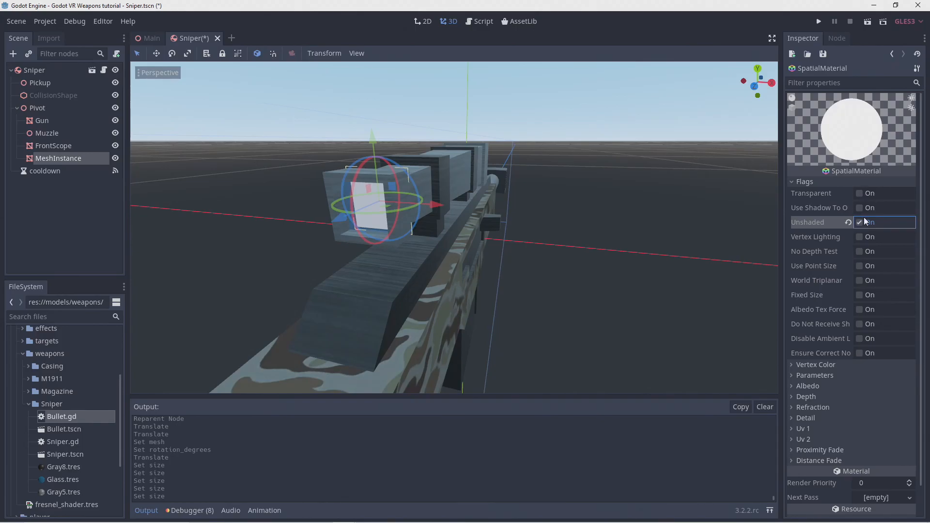
scroll(down, 3)
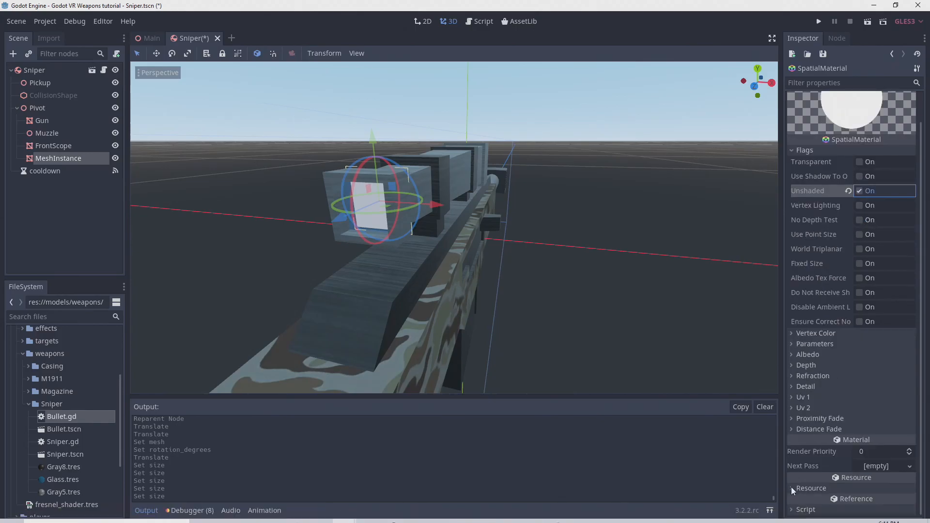
click(792, 488)
text(Vie)
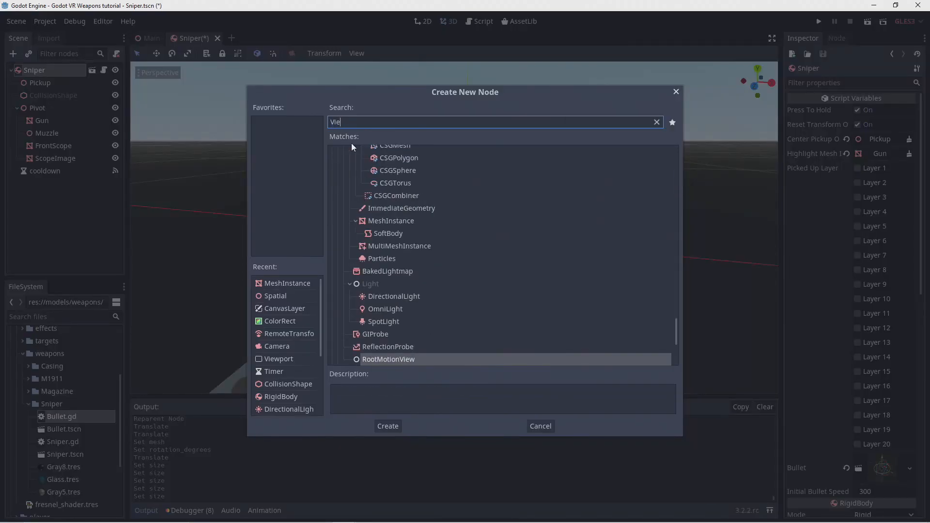
Add the Scope Viewport sized 1024×1024 with Keep 3D Linear enabled
click(387, 426)
text(Scope)
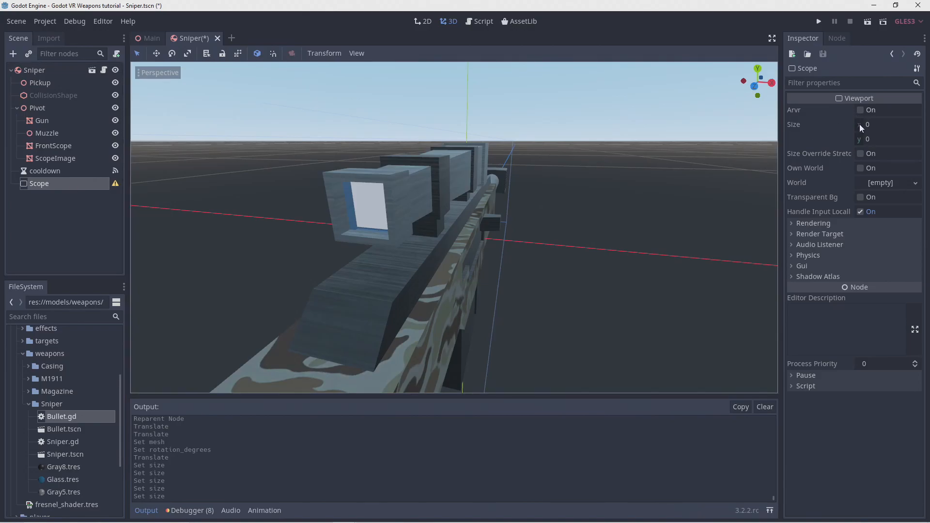
mouse_move(883, 157)
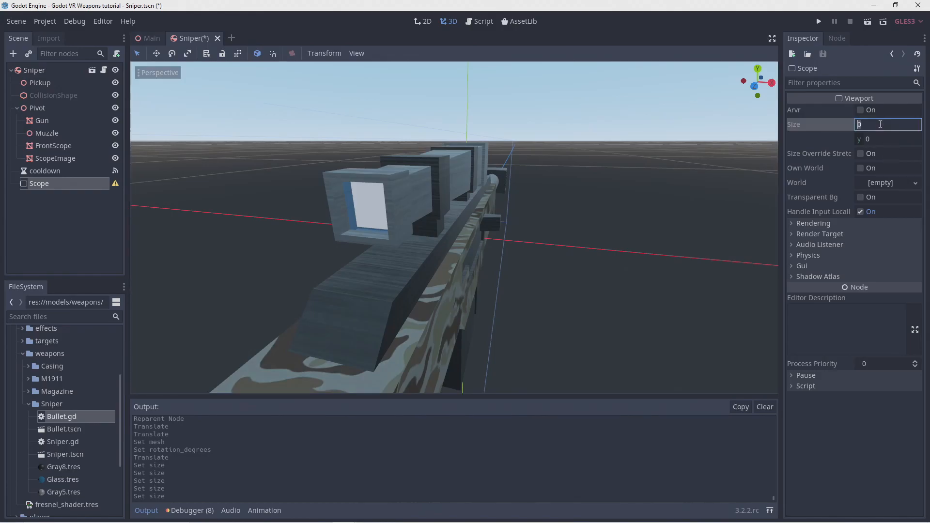
text(1024)
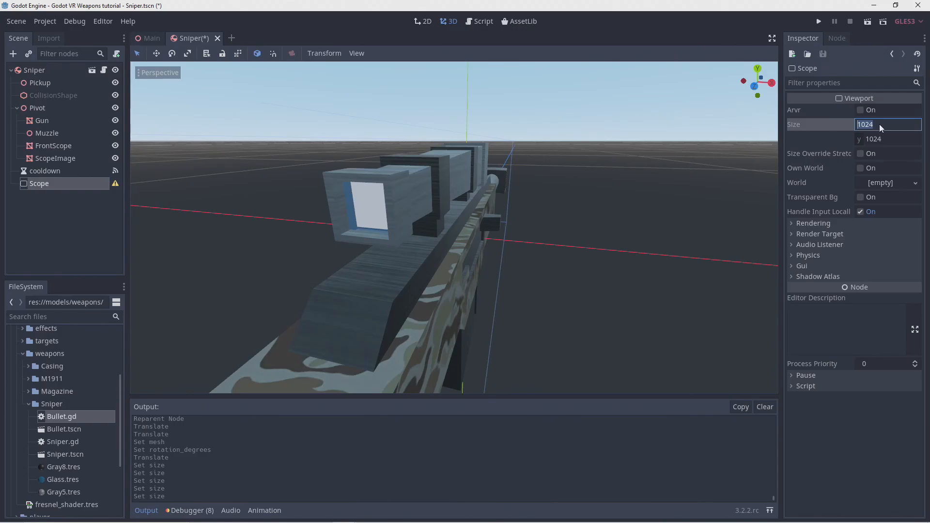
click(813, 223)
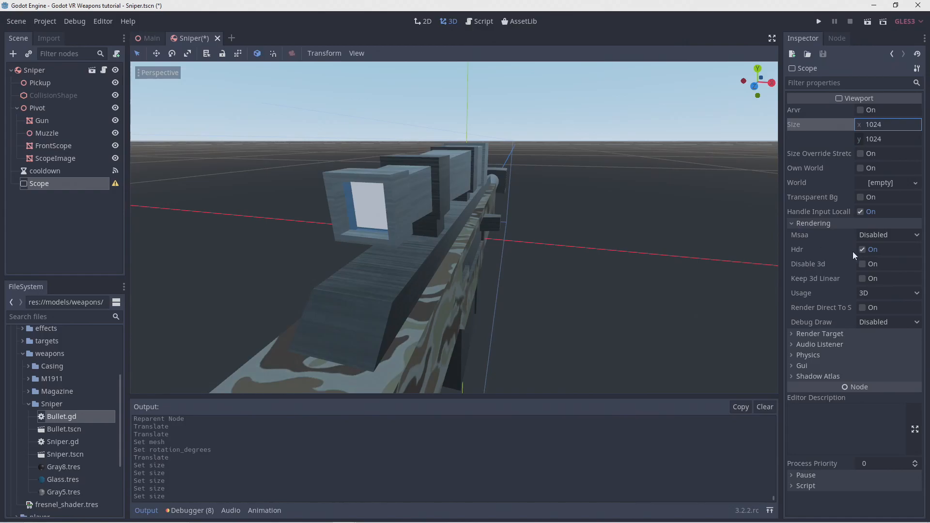
mouse_move(846, 277)
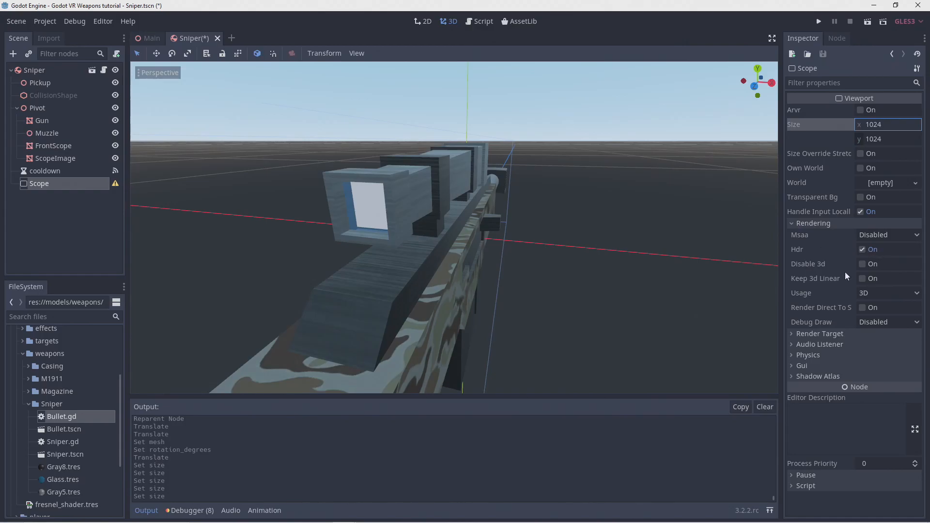
click(862, 278)
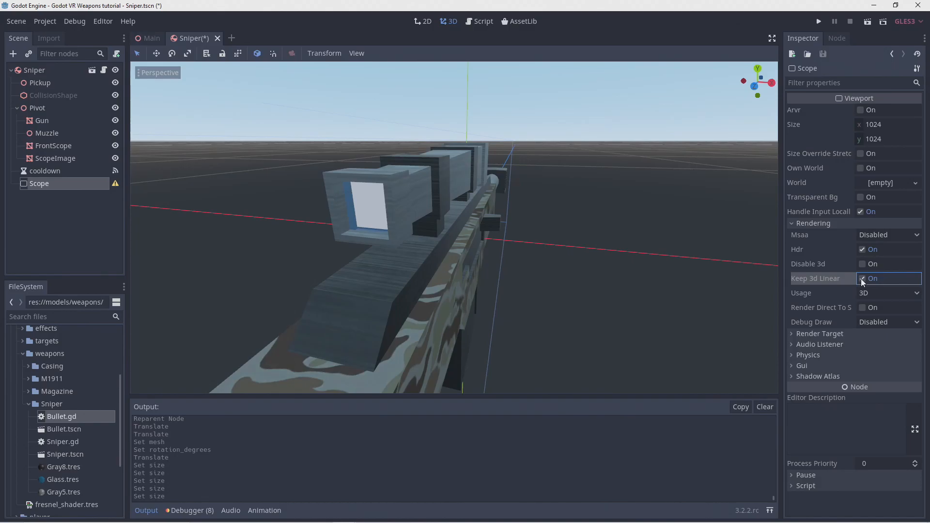
Enable V Flip in the viewport's Render Target and set Update Mode to Always
click(820, 333)
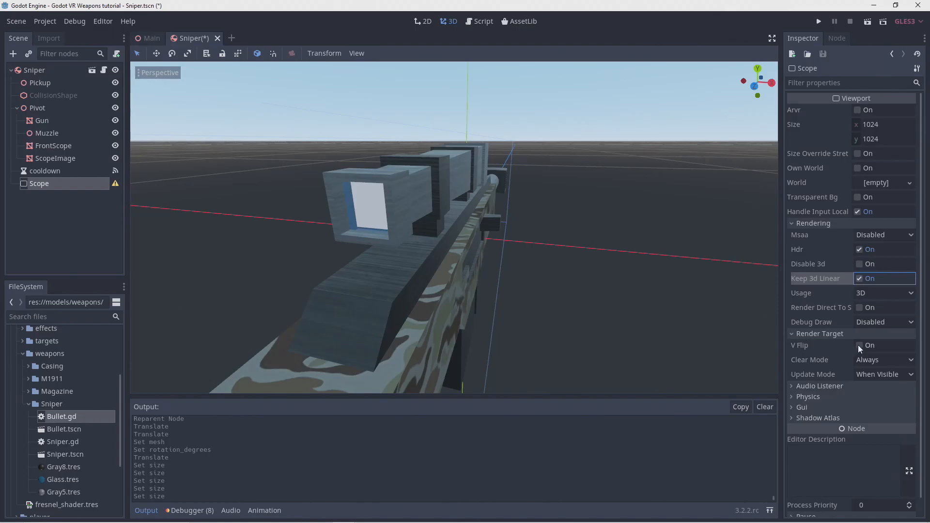
click(858, 346)
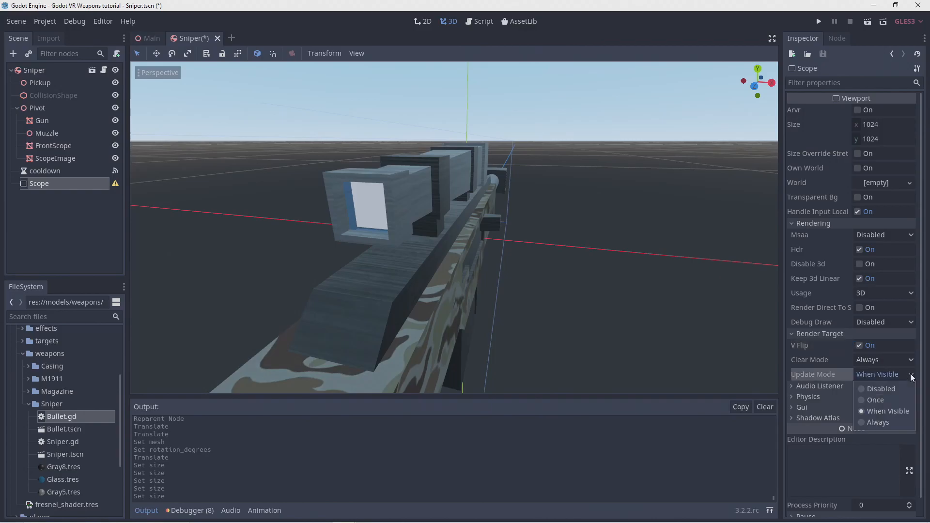
mouse_move(893, 422)
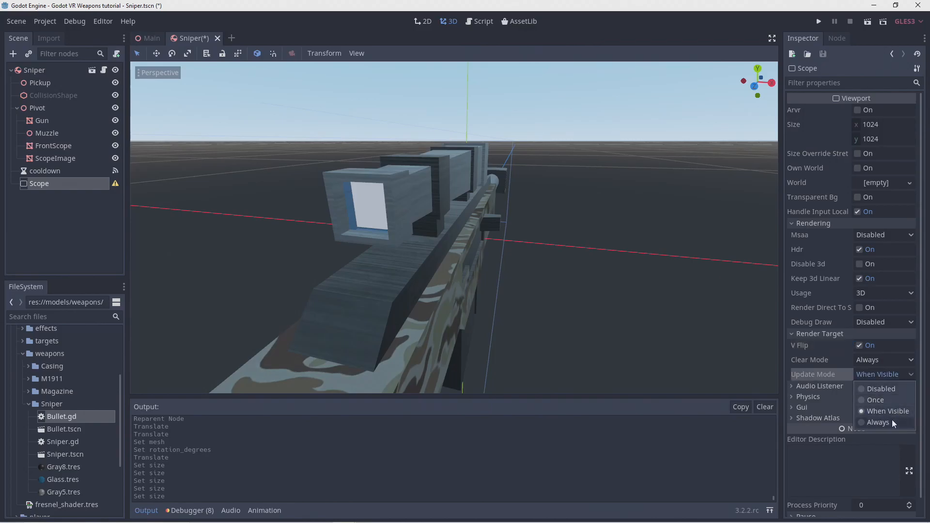
click(878, 422)
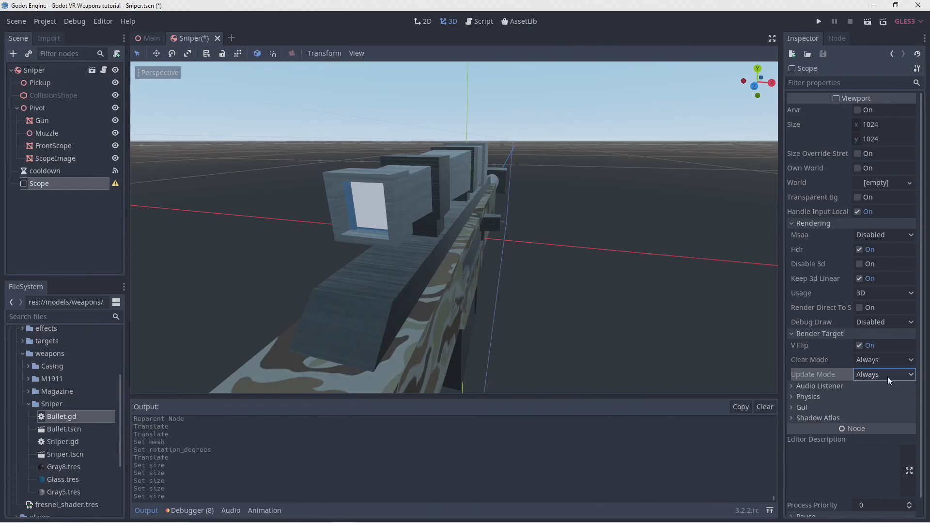
click(13, 53)
text(Camera)
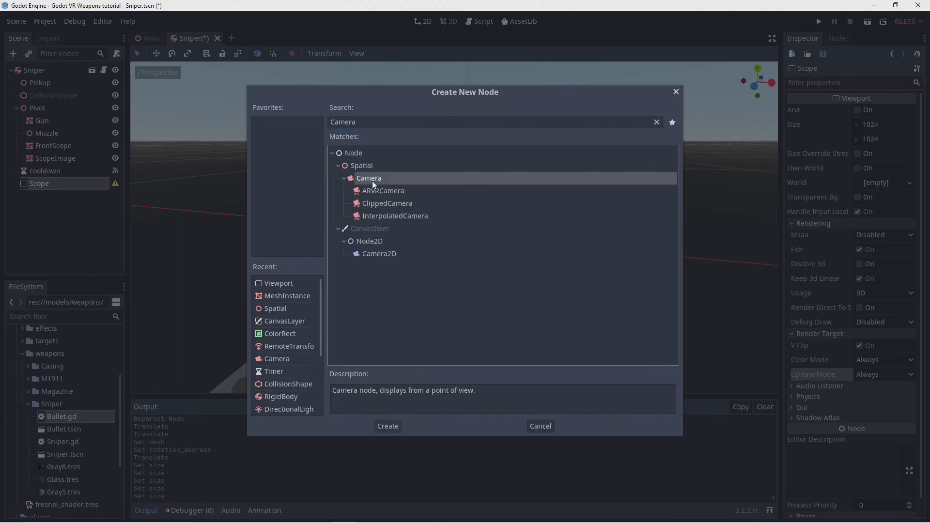
Add a Camera under Scope and a RemoteTransform under Pivot targeting Scope/Camera
click(388, 426)
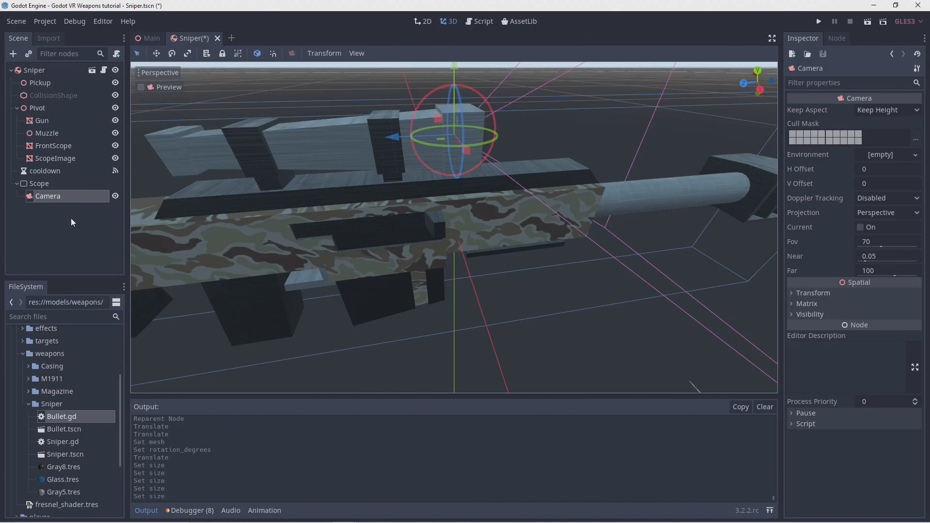
click(13, 53)
text(Remo)
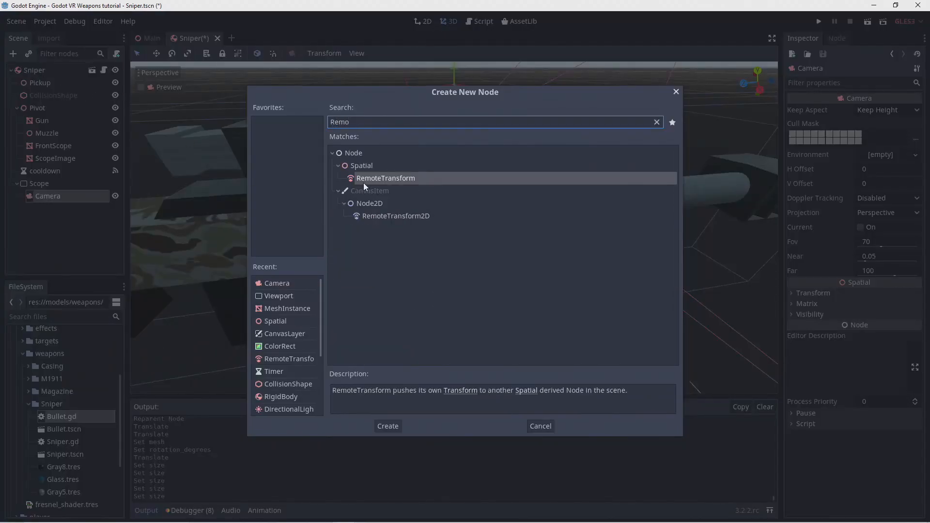
click(388, 426)
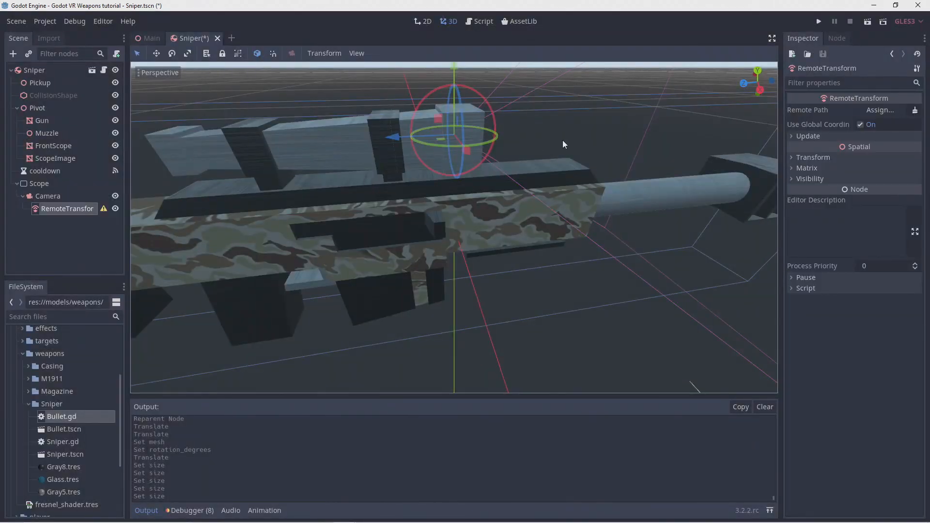
mouse_move(555, 141)
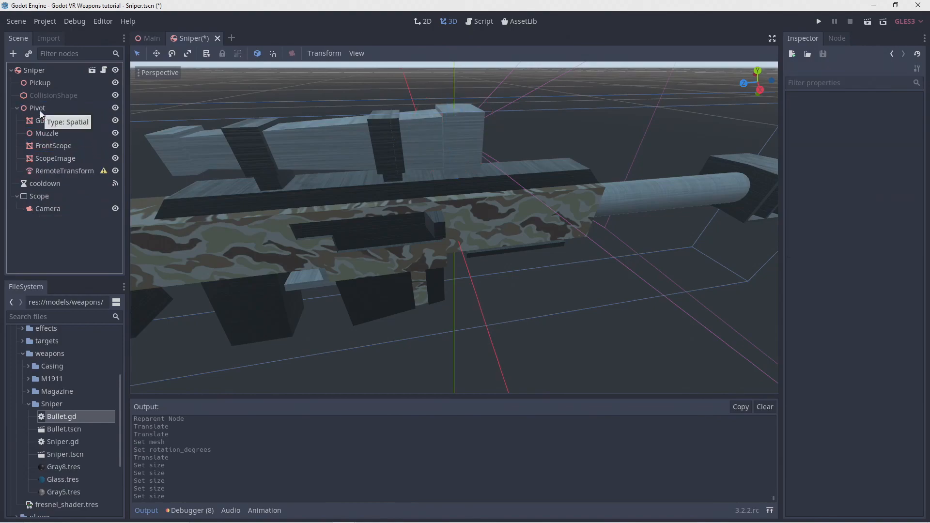
click(63, 171)
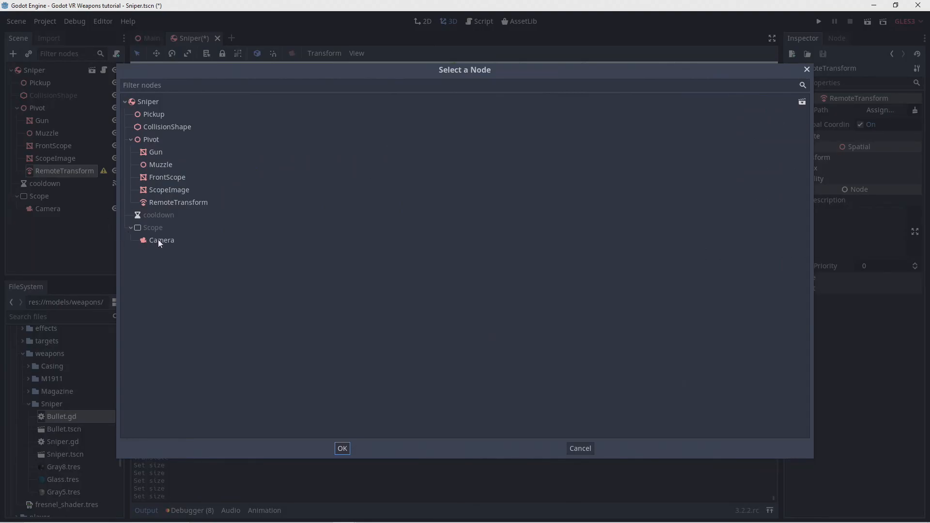
click(341, 448)
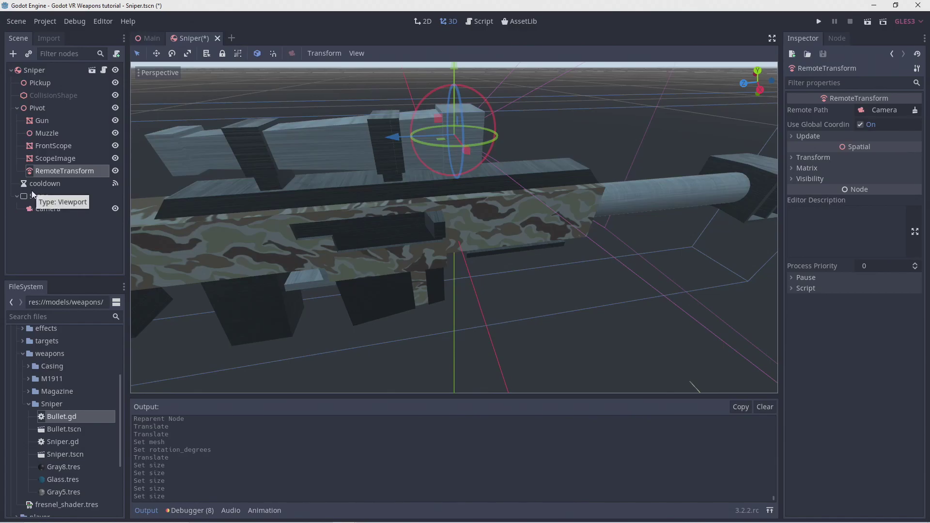
click(48, 209)
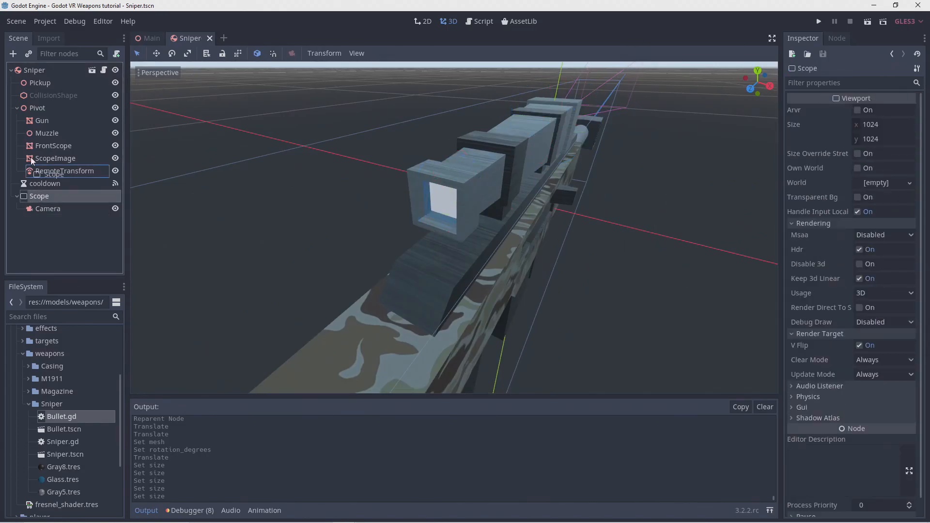
Move the Scope viewport to the top of the Sniper scene tree
drag(39, 196, 34, 70)
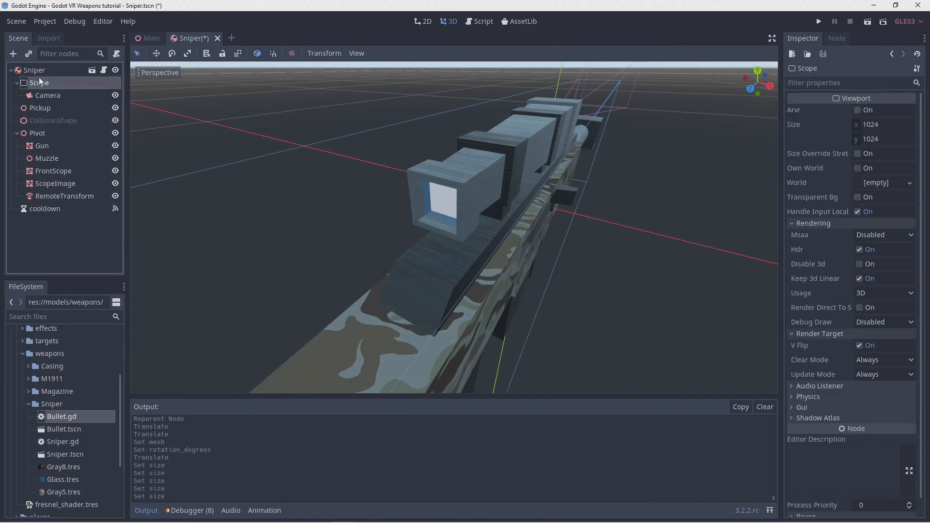
click(64, 196)
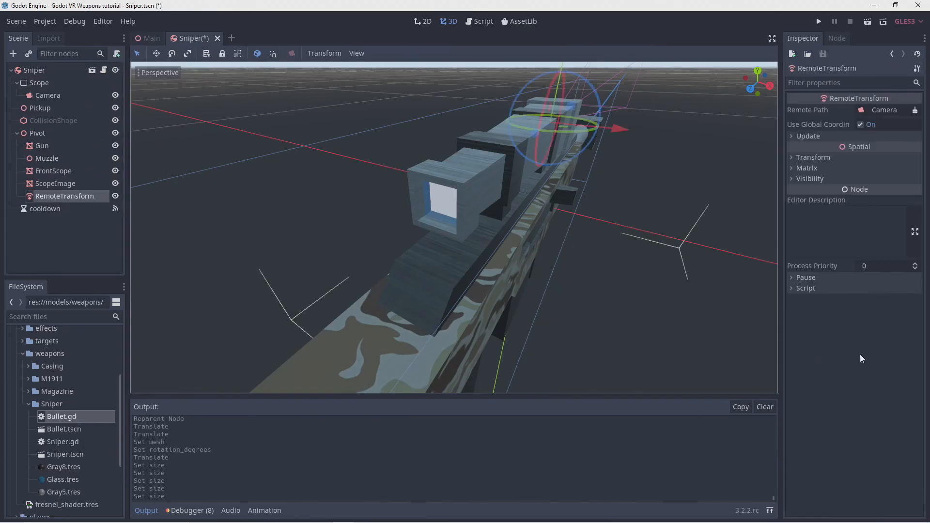
click(55, 183)
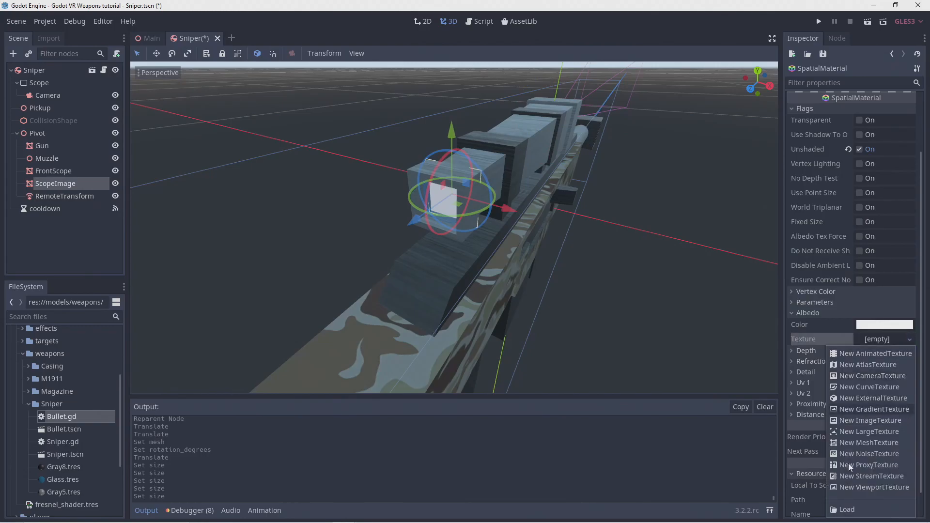
mouse_move(872, 491)
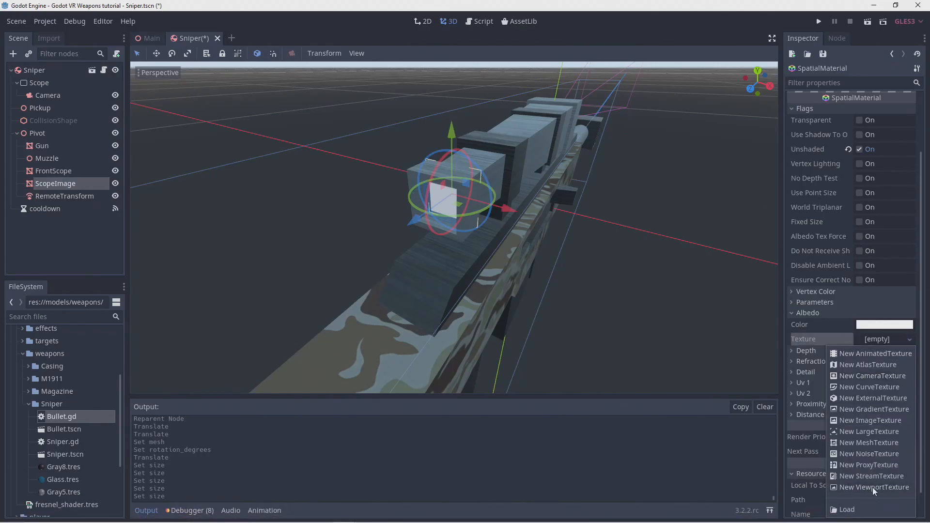
Set ScopeImage's albedo to a Scope ViewportTexture, save, and make the scope Camera current (fov 5, far 500)
click(874, 487)
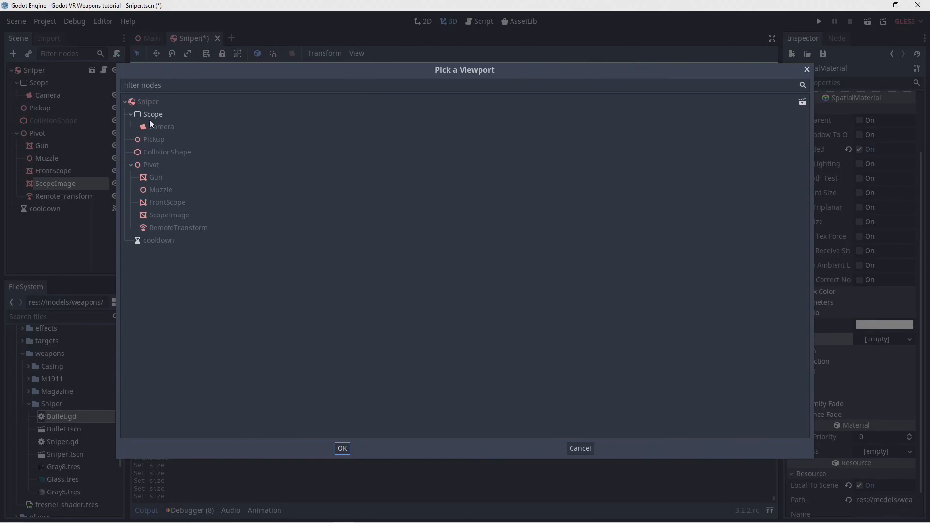
mouse_move(158, 117)
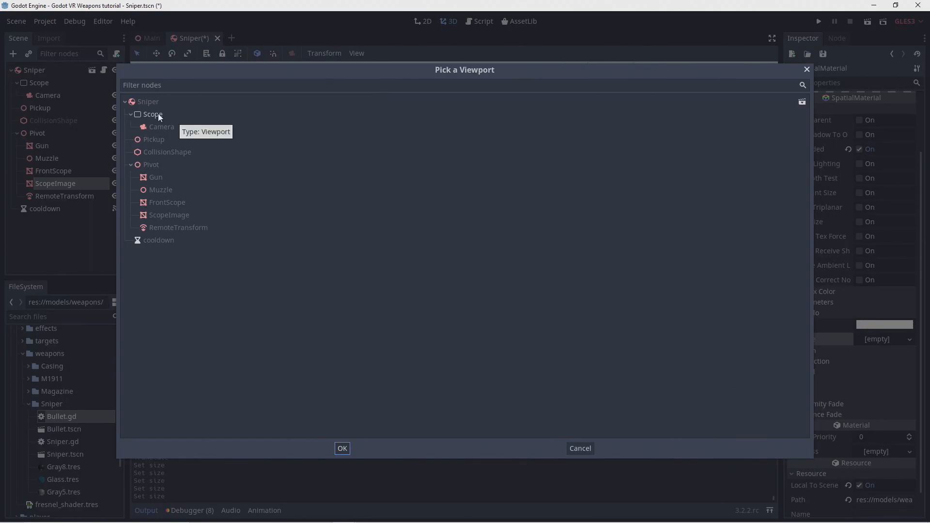
click(341, 448)
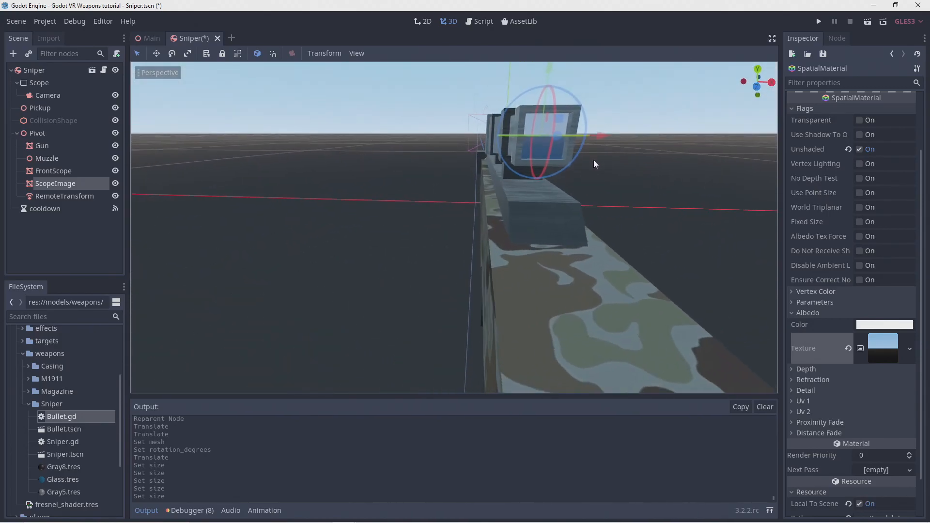
key(Ctrl+S)
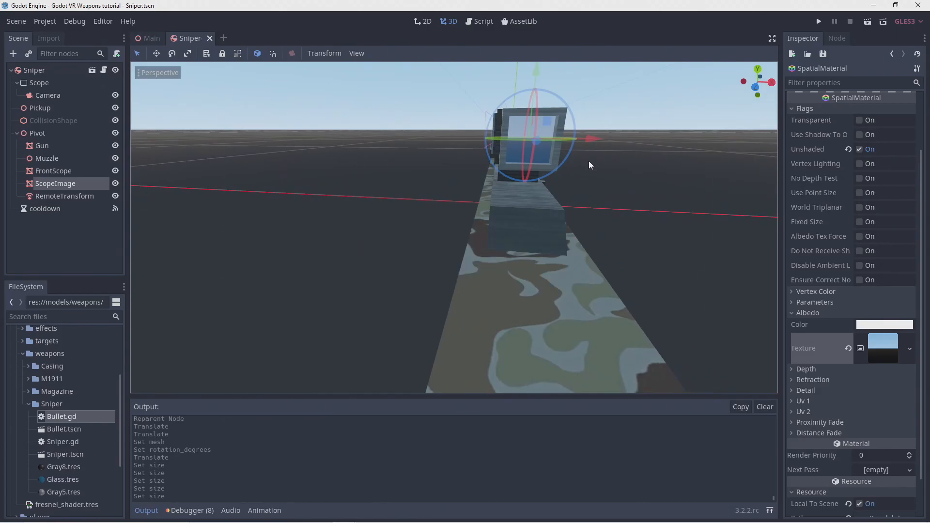
click(819, 21)
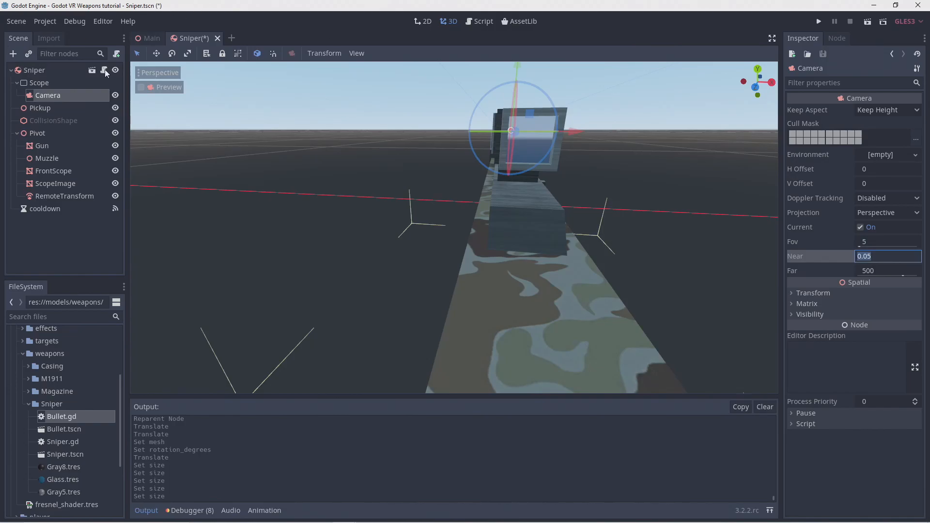
In Sniper.gd's pick_up, set $Scope.render_target_update_mode to Viewport.UPDATE_ALWAYS
click(483, 20)
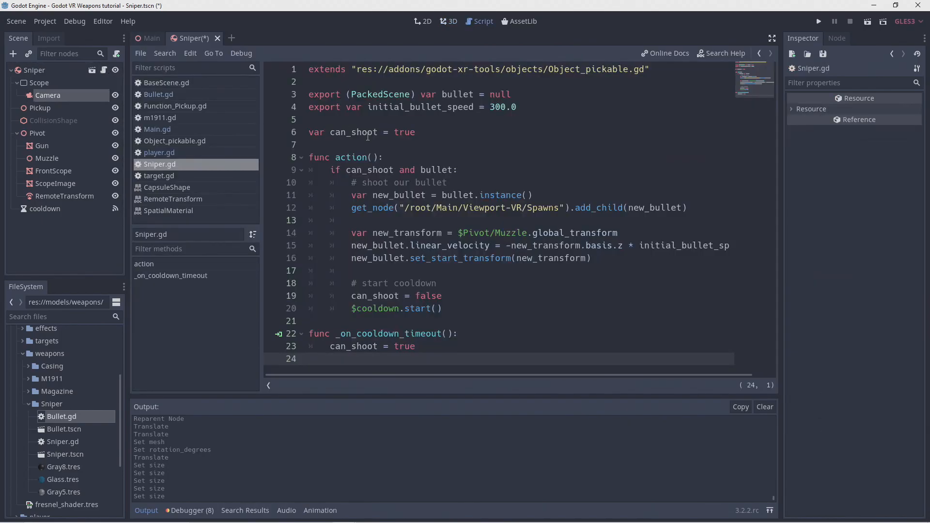
click(174, 141)
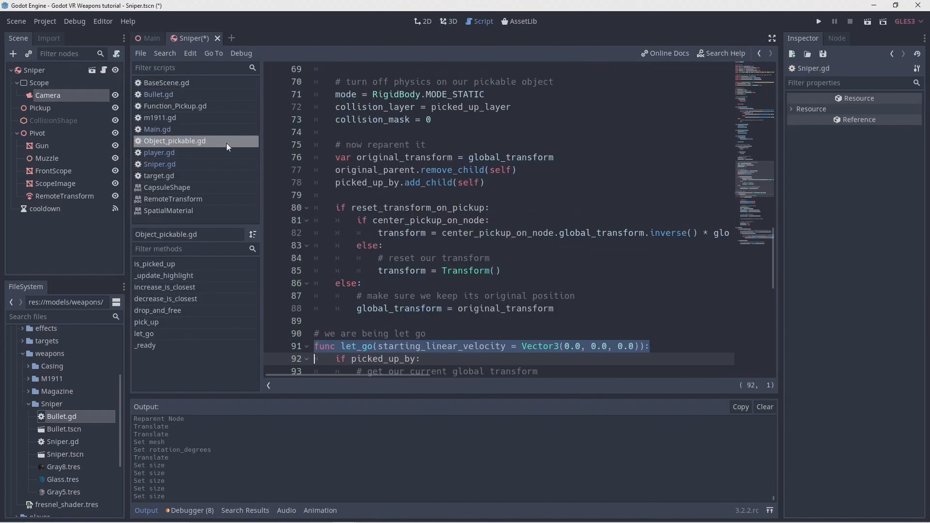
scroll(up, 3)
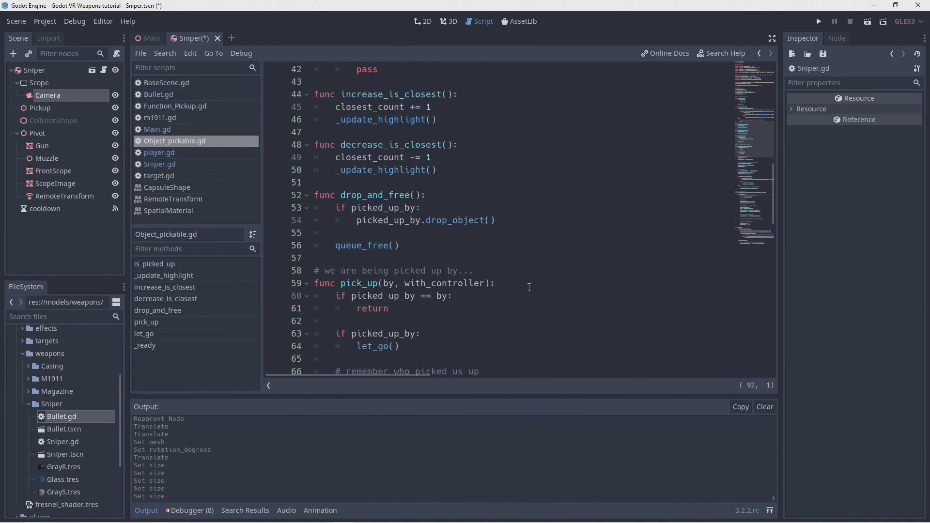
click(160, 164)
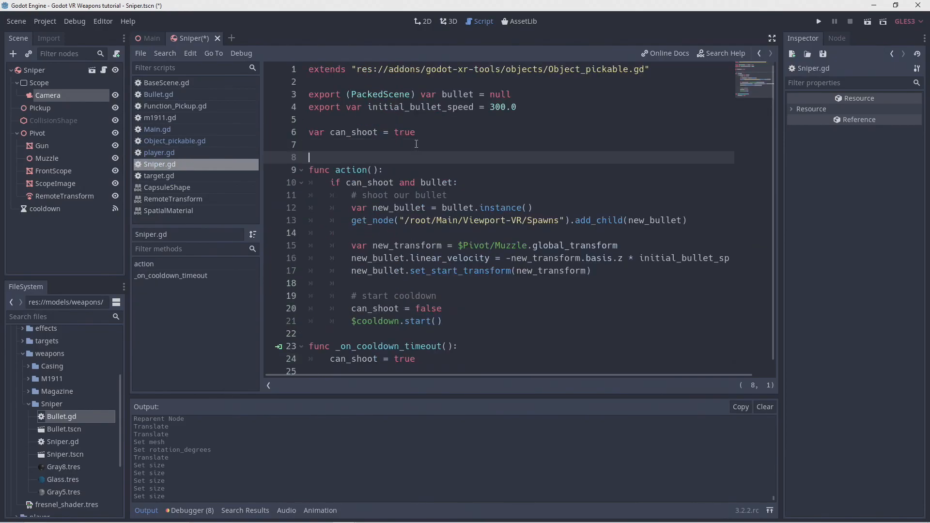
text(func pick_up(by, with_controller):)
text(.pick_up(by, )
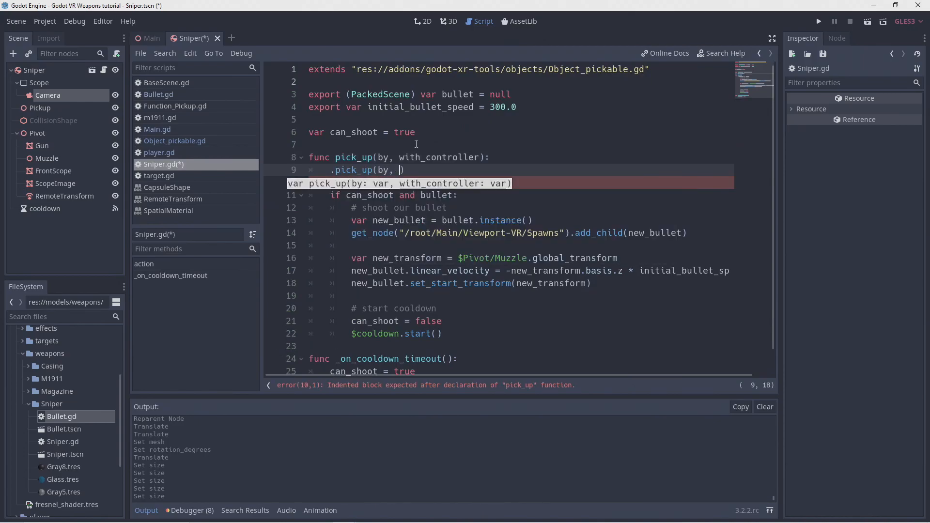
text(with_controller)
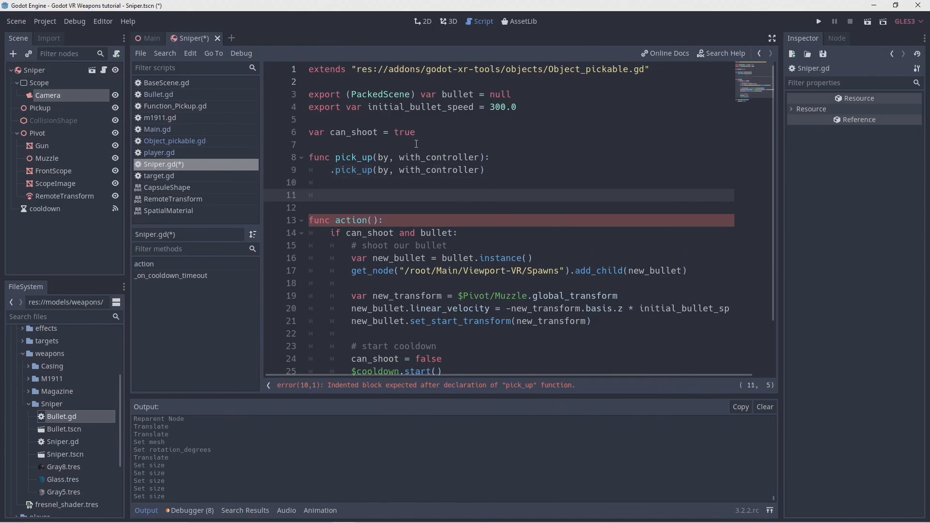
text($Scope.)
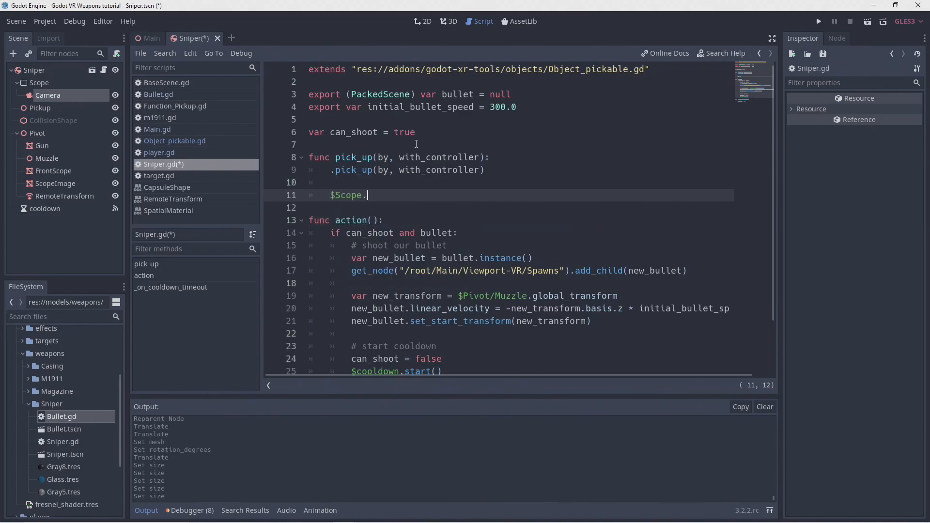
text(render_target_update_mode)
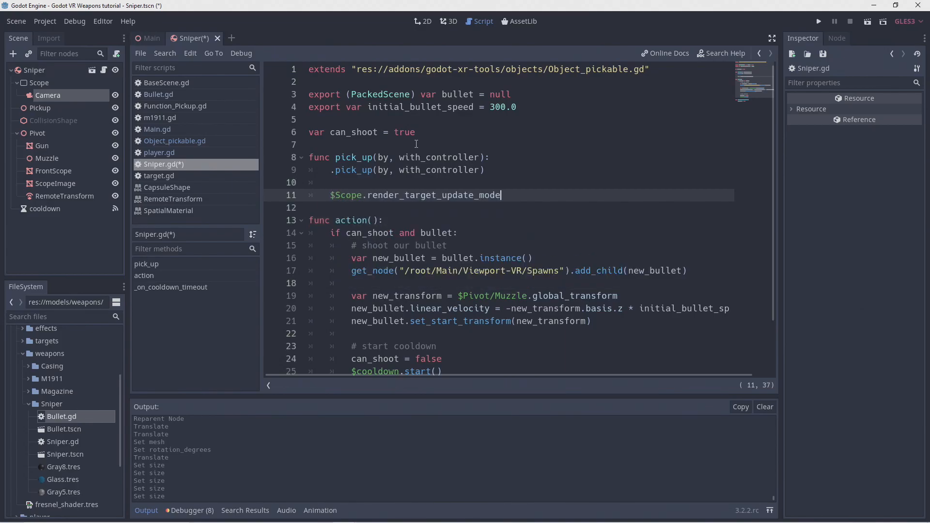
text(=)
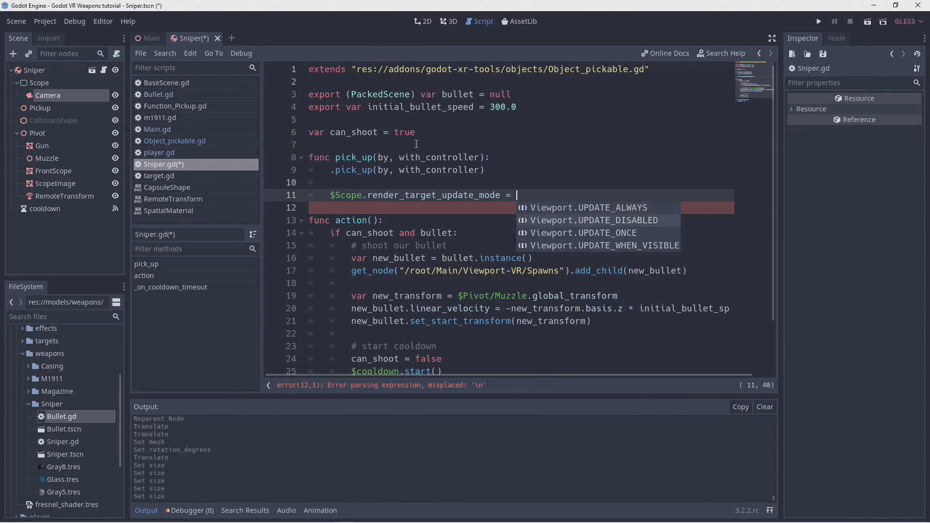
Add a let_go override setting the Scope viewport to UPDATE_DISABLED, and save
click(175, 141)
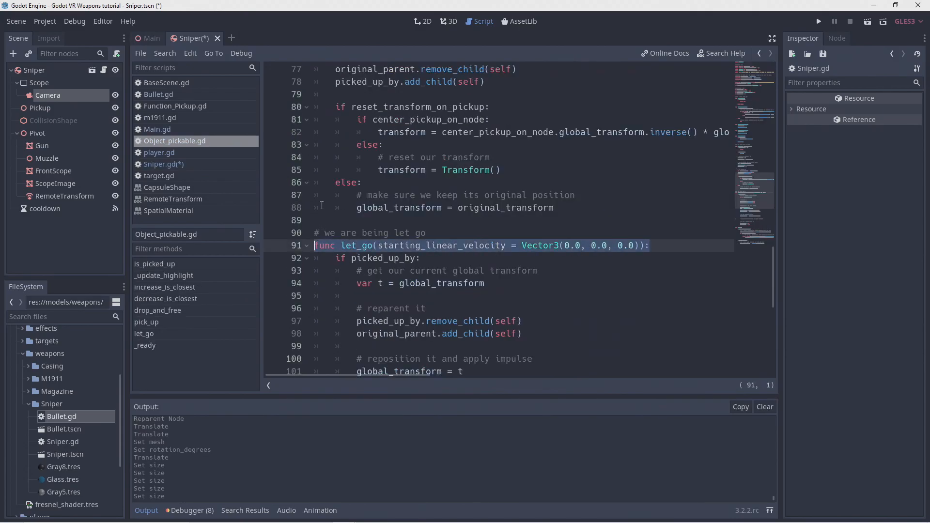
click(164, 164)
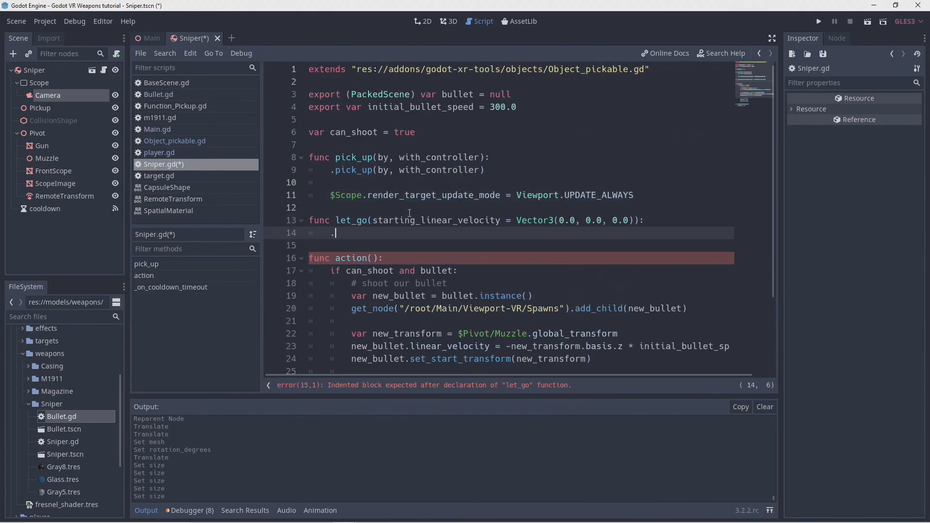
text(let_go(starting_linear_velocity)
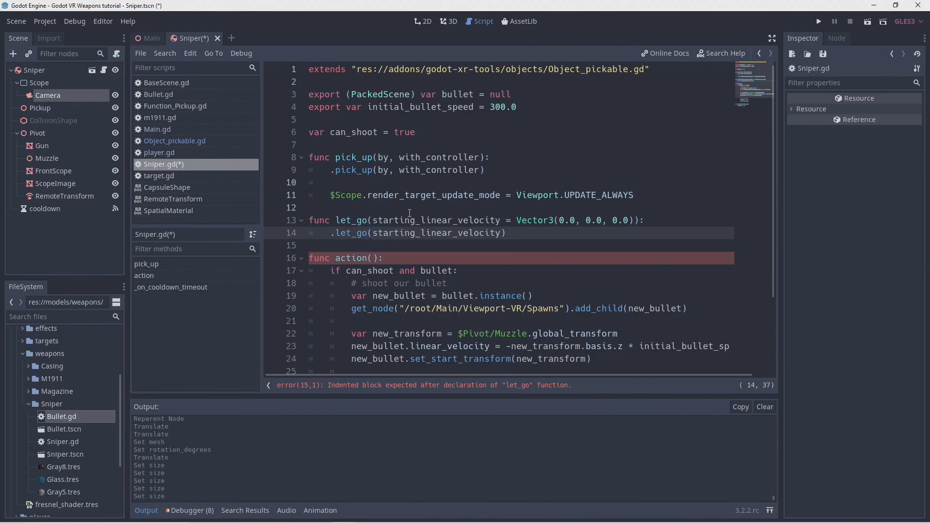
text($Scope.render_target_update_mode = Viewport.UPDATE_DISABLED)
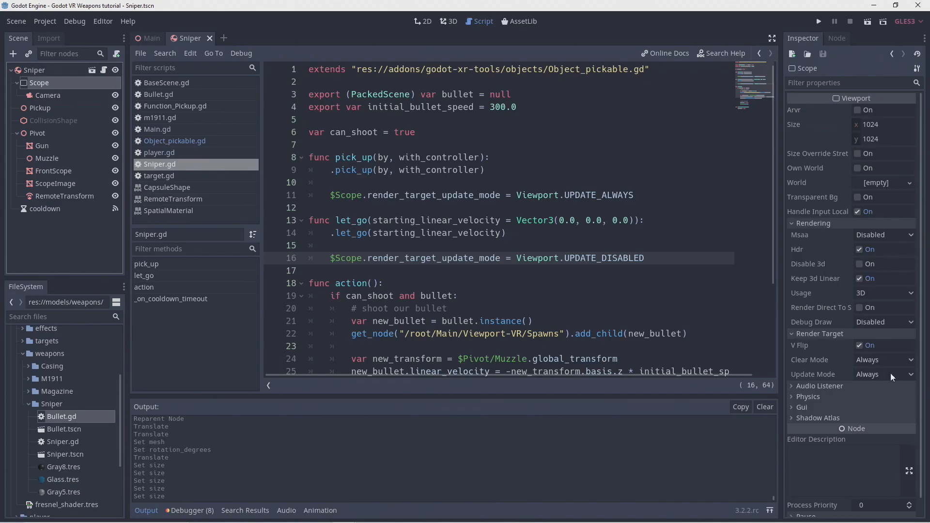
Set Scope's Render Target Update Mode to Once and add a button_pressed(button) handler
click(884, 375)
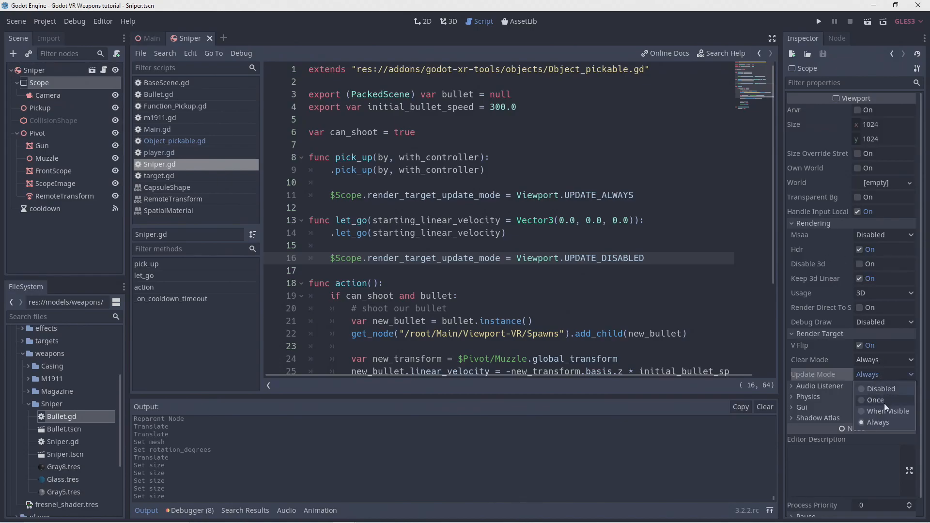
click(875, 400)
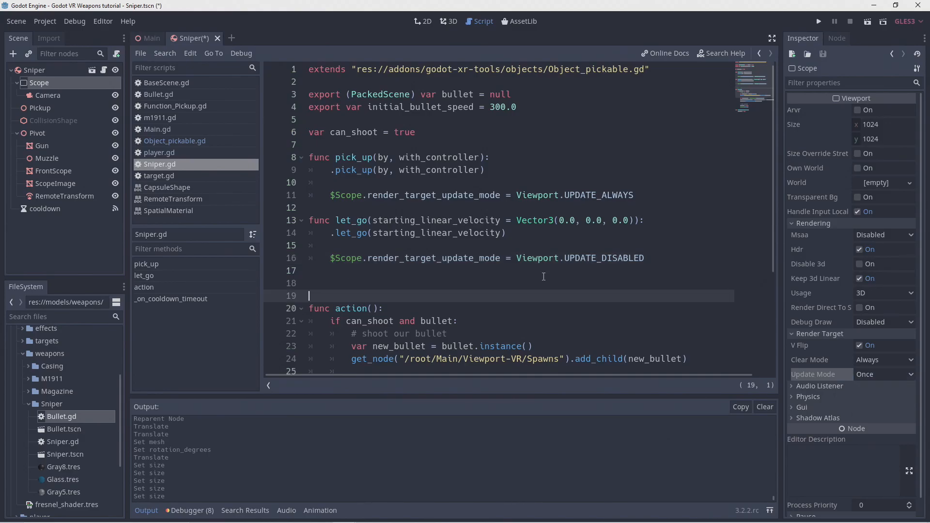
text(func button_pre)
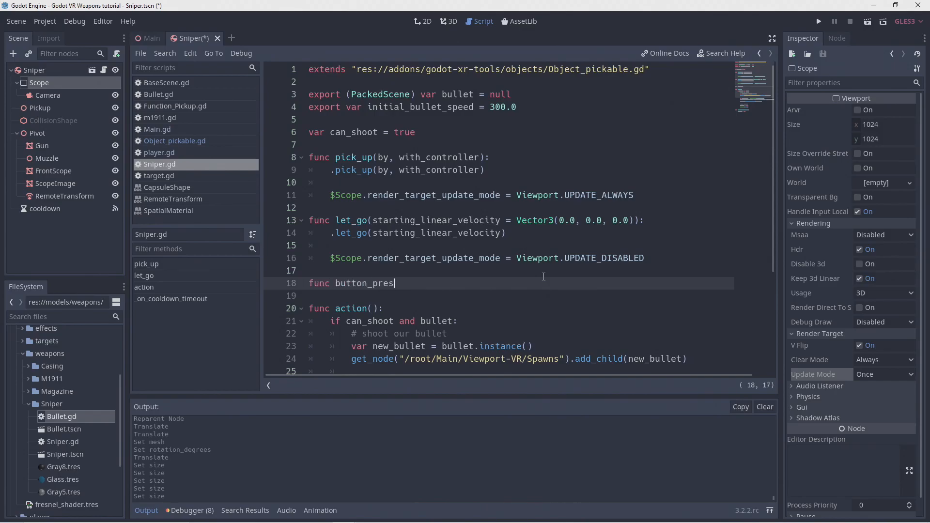
text(sed(button):)
text(with_controller.connect('button)
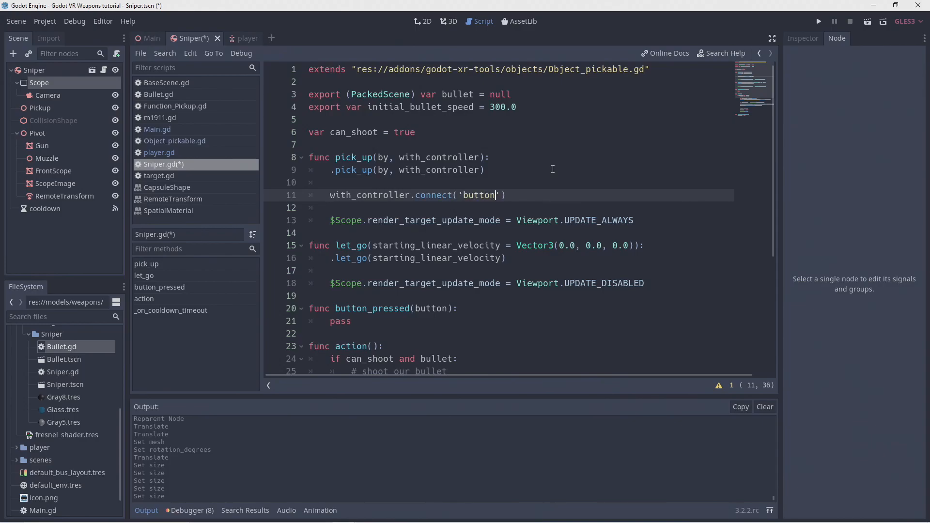
Connect button_pressed to the handler in pick_up and disconnect it in let_go
text(_pressed', self, 'button_pressed)
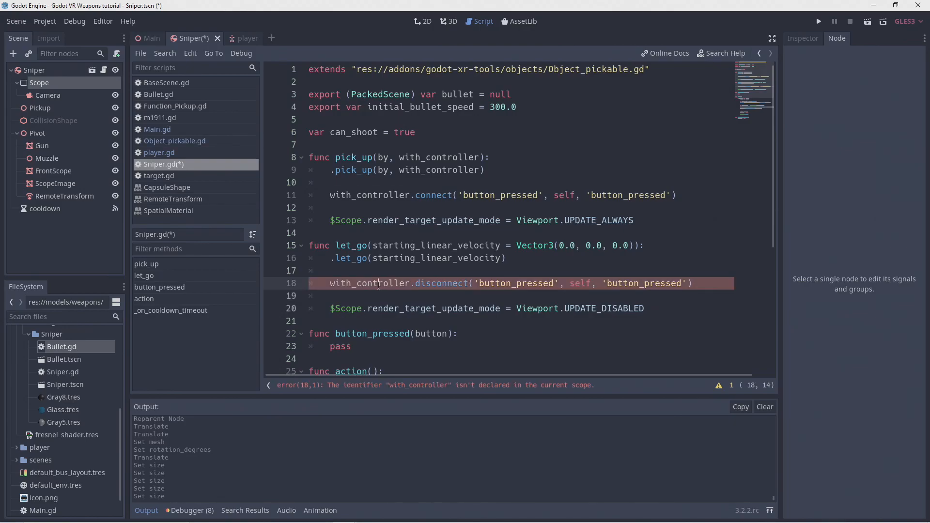
text(picked_up_by)
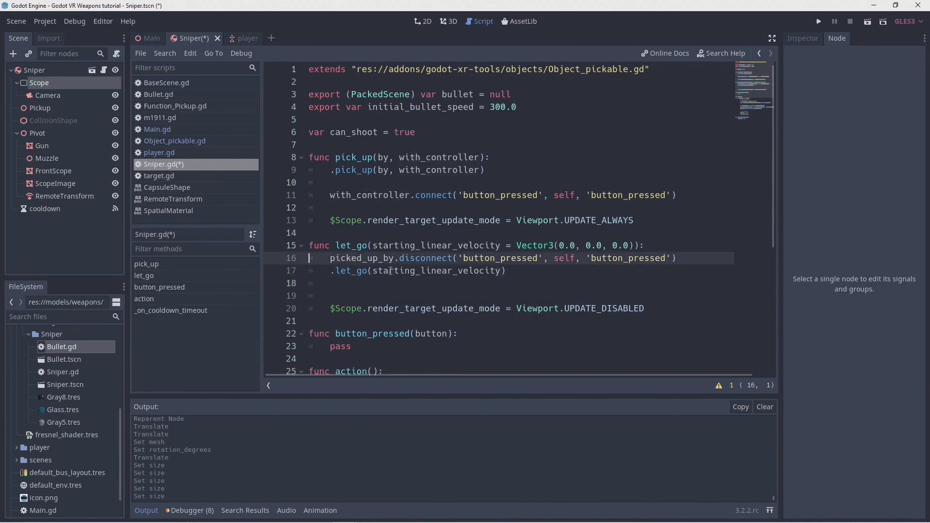
text(f)
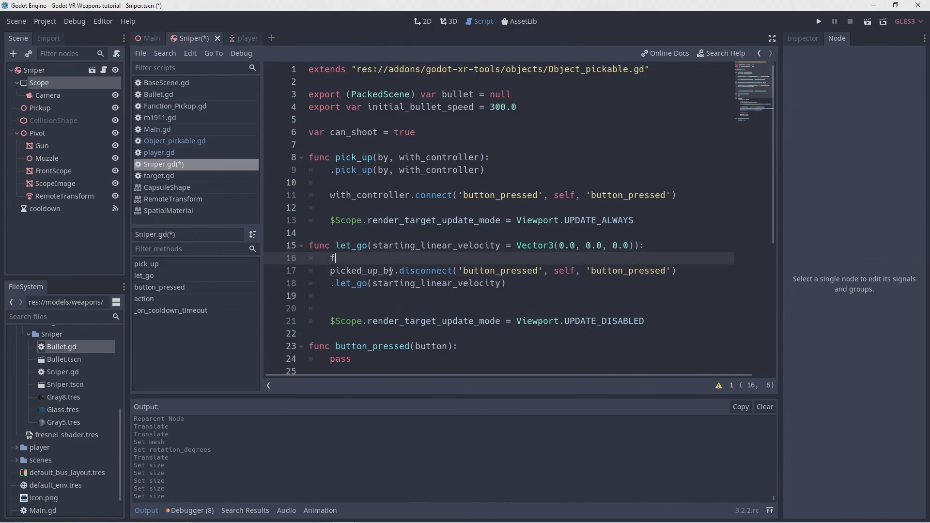
text(if pic)
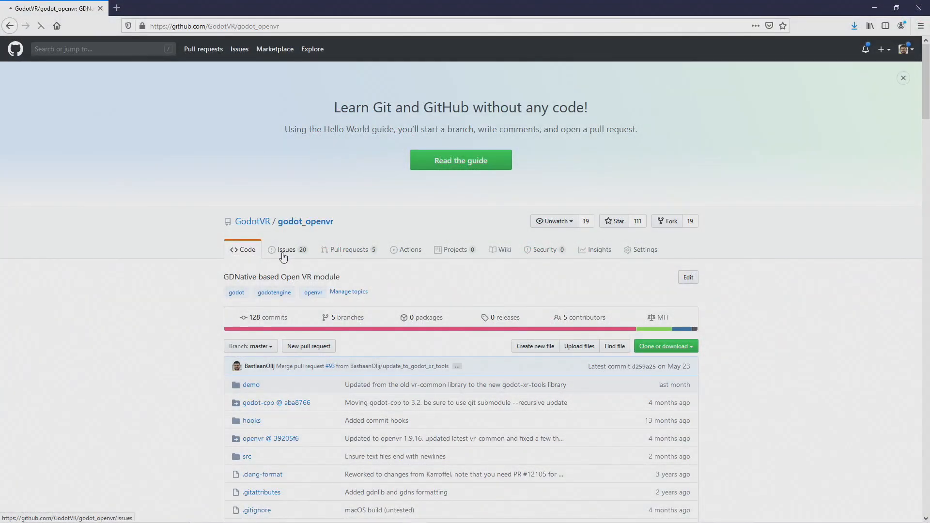
Open godot_openvr issue #4 'Button and axis info' from the repository's Issues list
click(286, 249)
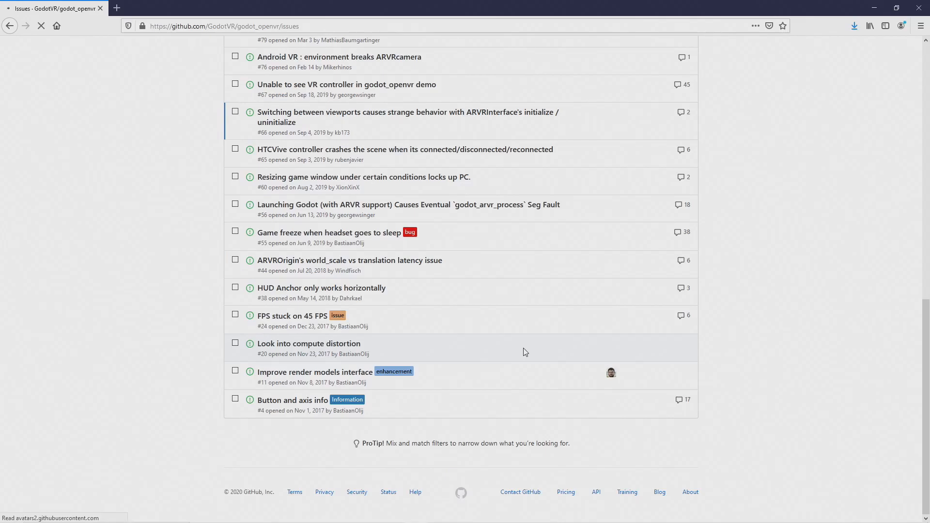
click(291, 400)
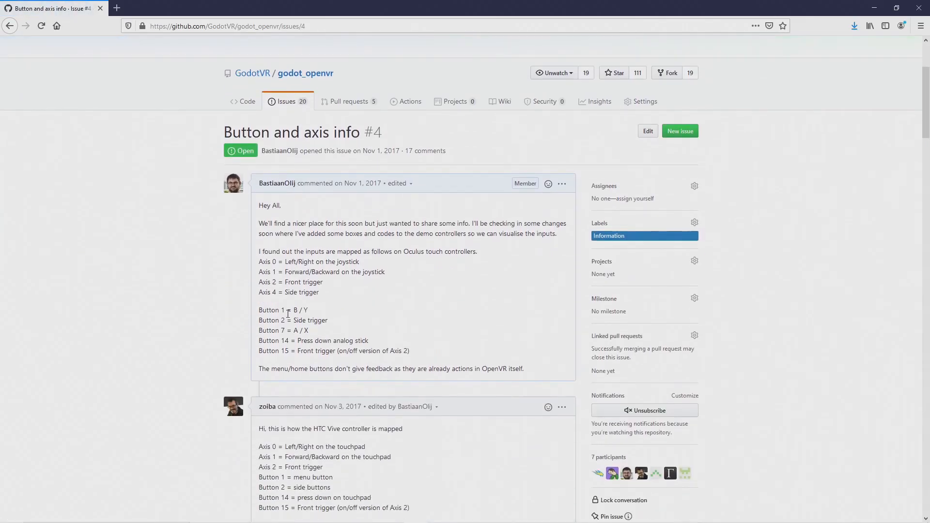
mouse_move(306, 330)
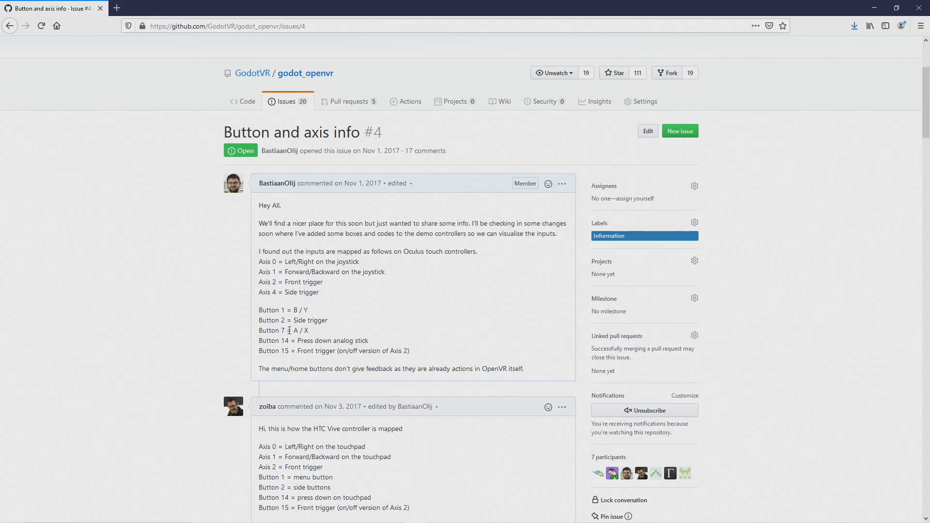
mouse_move(314, 330)
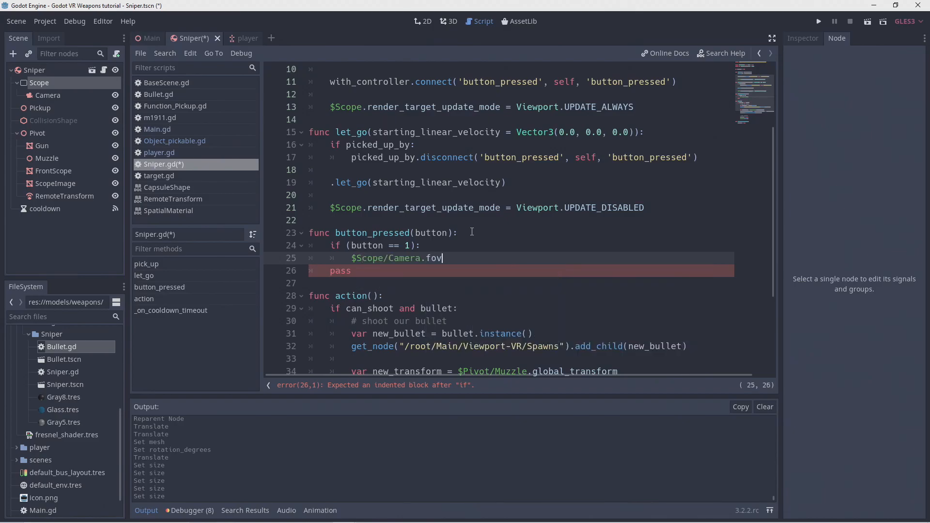
Make buttons 1 and 7 change $Scope/Camera.fov by ±1, clamped to 1–6, and save
text(= clamp()
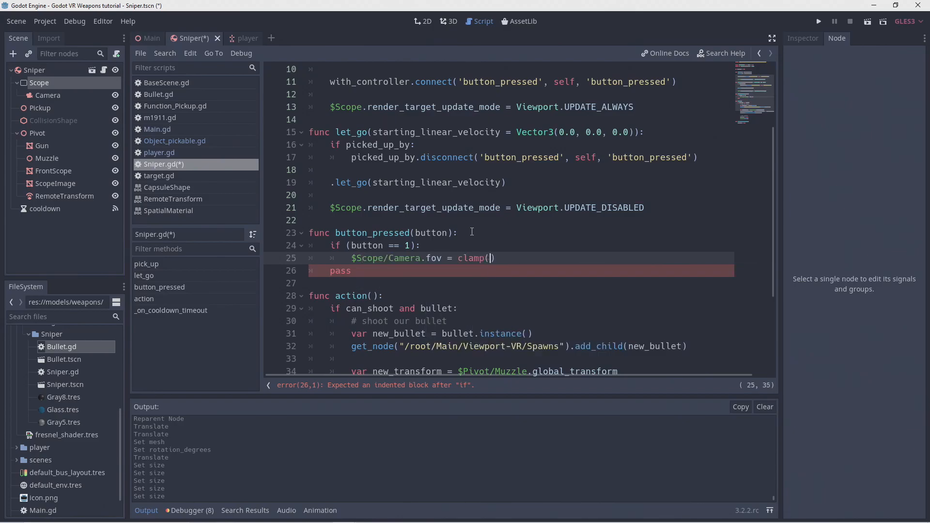
text($Scope/Camera.fov + 1, 2, 6)
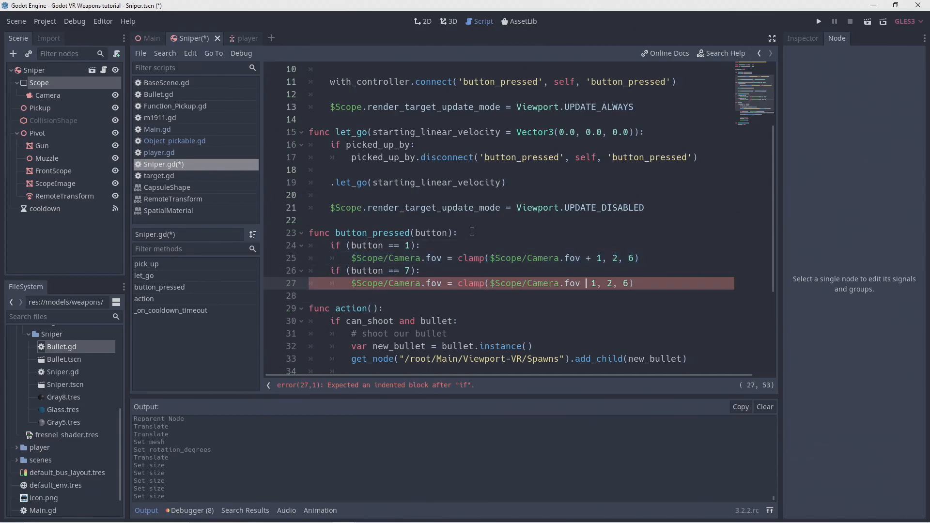
click(819, 21)
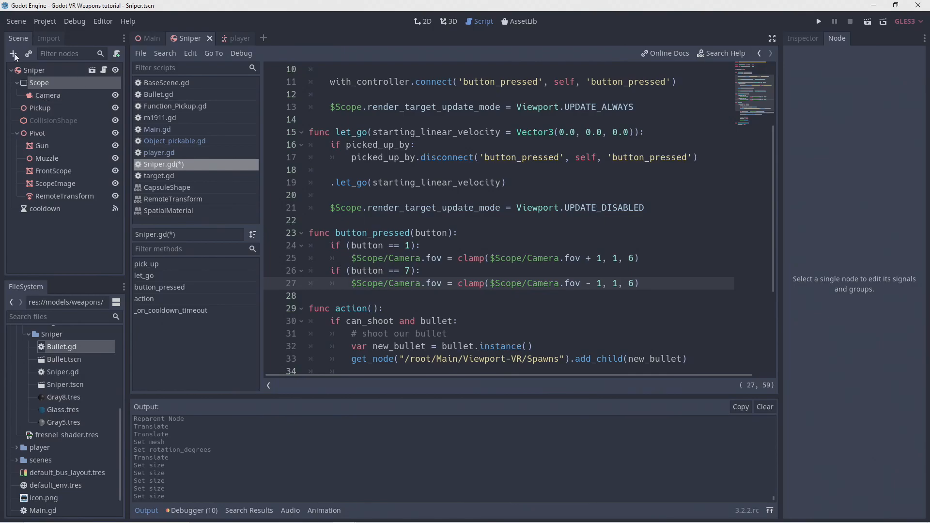
Add a CanvasLayer named ScopeUI under Scope and save it as ScopeUI.tscn in models/weapons/Sniper
click(13, 54)
text(Can)
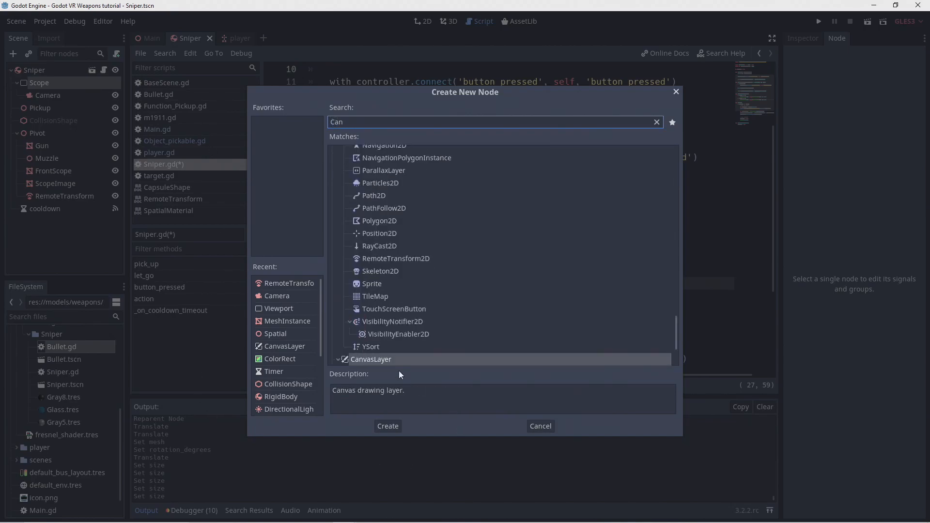
click(387, 426)
text(S)
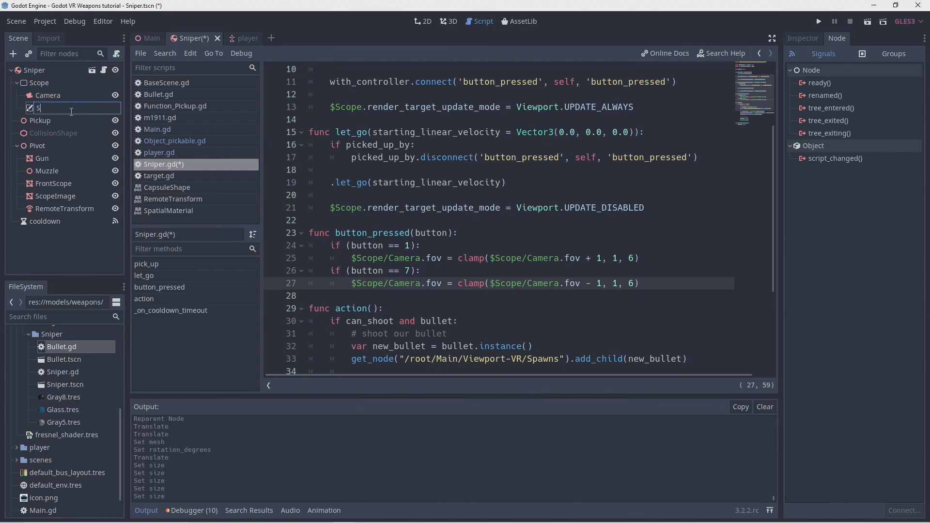
text(copeUI)
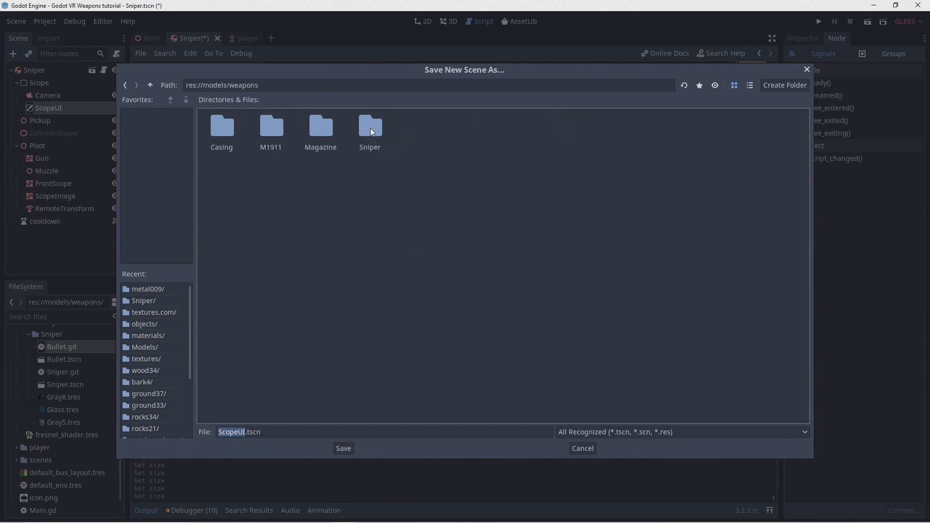
click(343, 448)
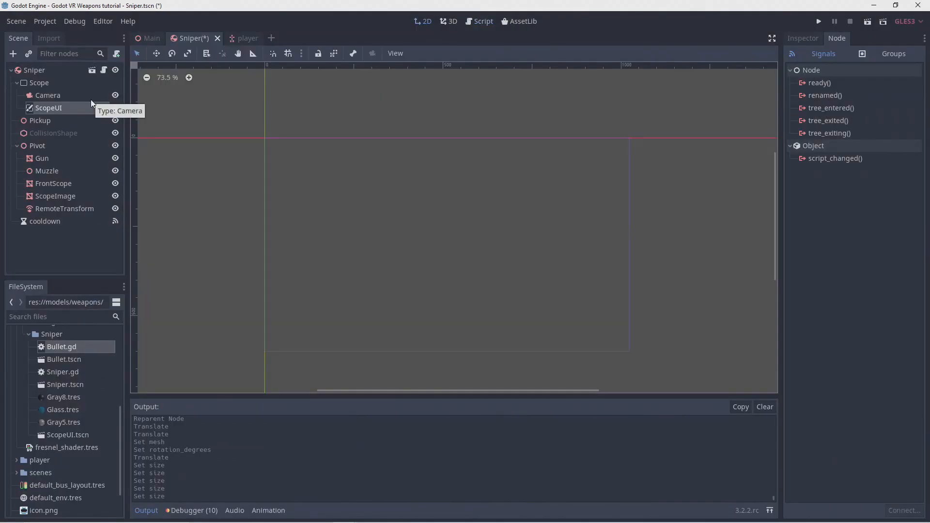
Add a small, centred red ColorRect dot to the ScopeUI scene
click(13, 54)
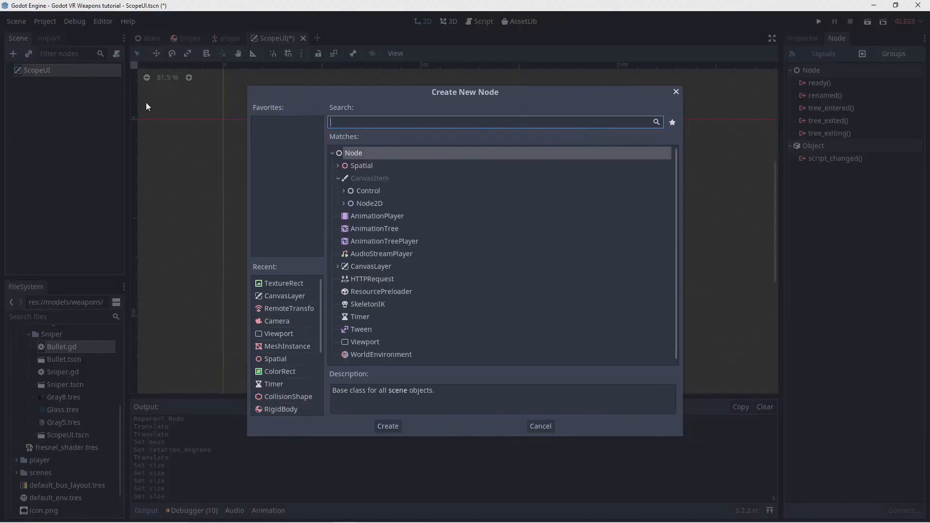
text(color)
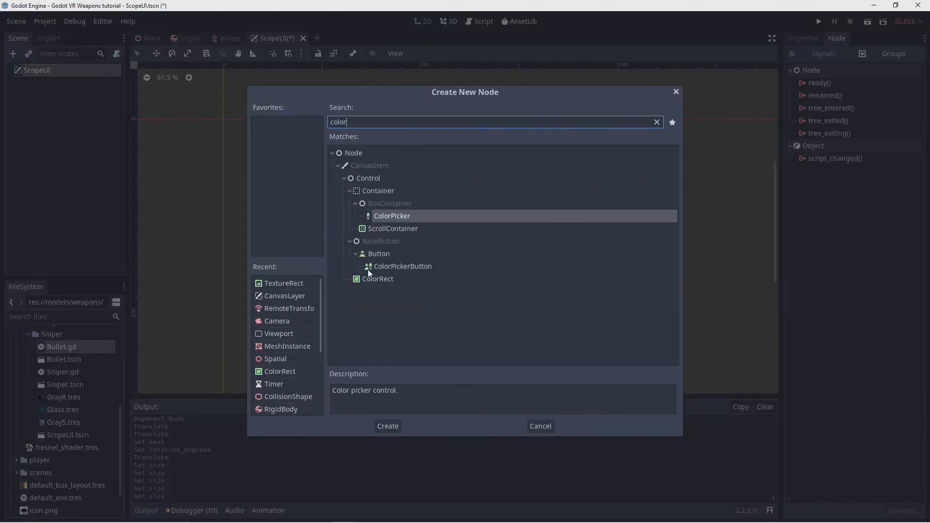
click(388, 426)
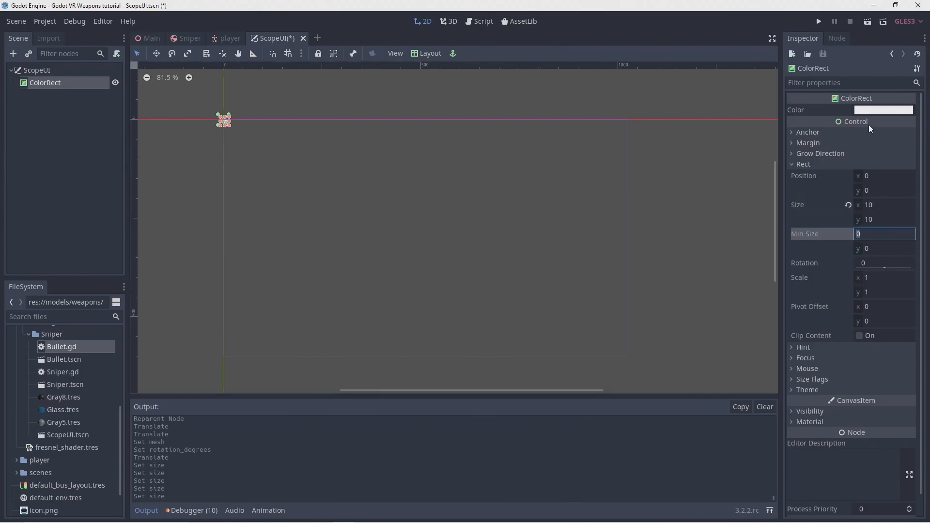
click(883, 110)
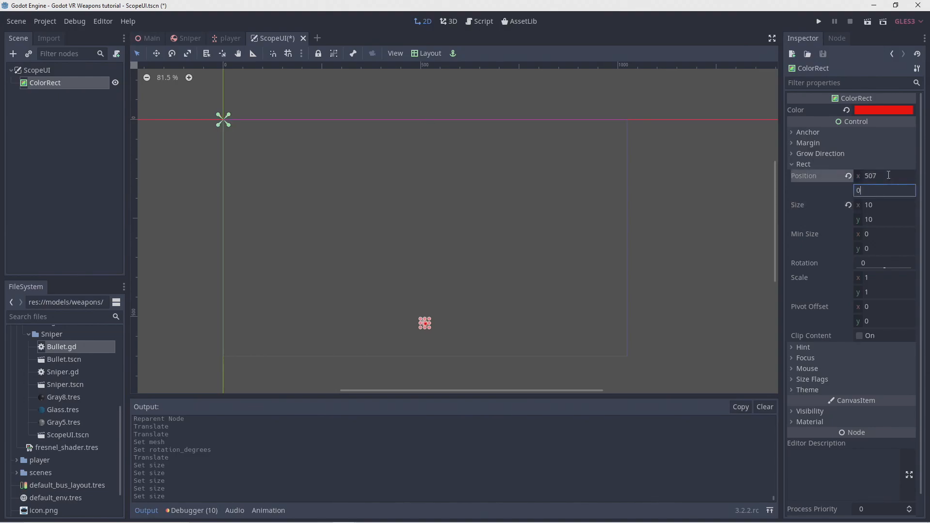
key(Tab)
text(Label)
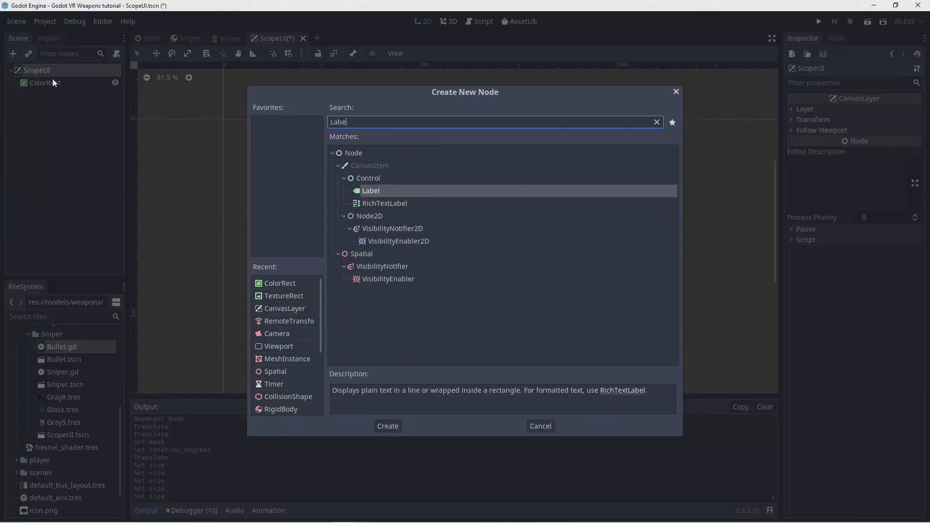
Add a Label reading 'Scope: 5' using a loaded custom font
click(388, 426)
text(Scope)
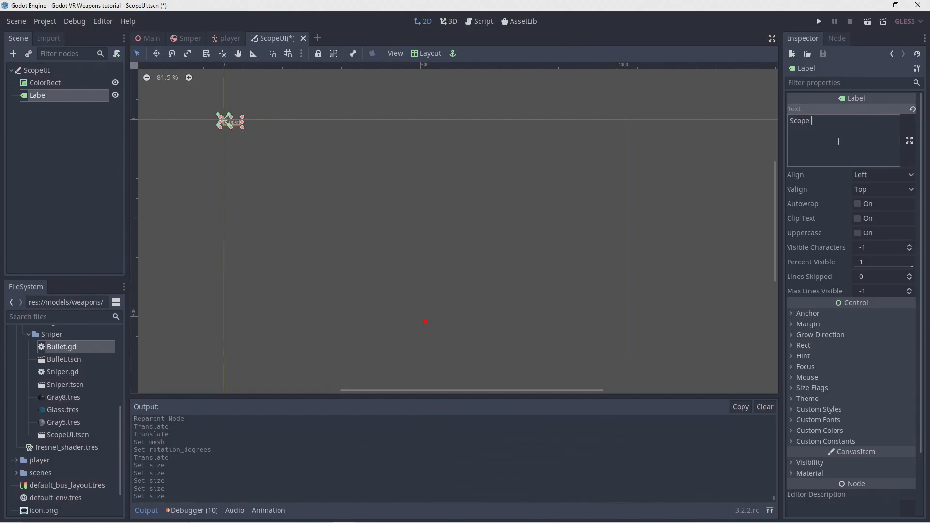
text(: 5)
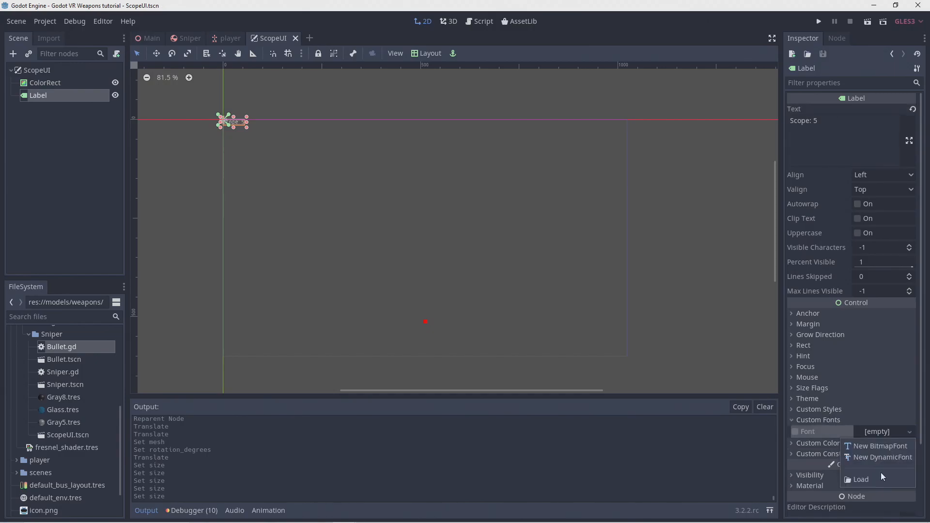
click(860, 479)
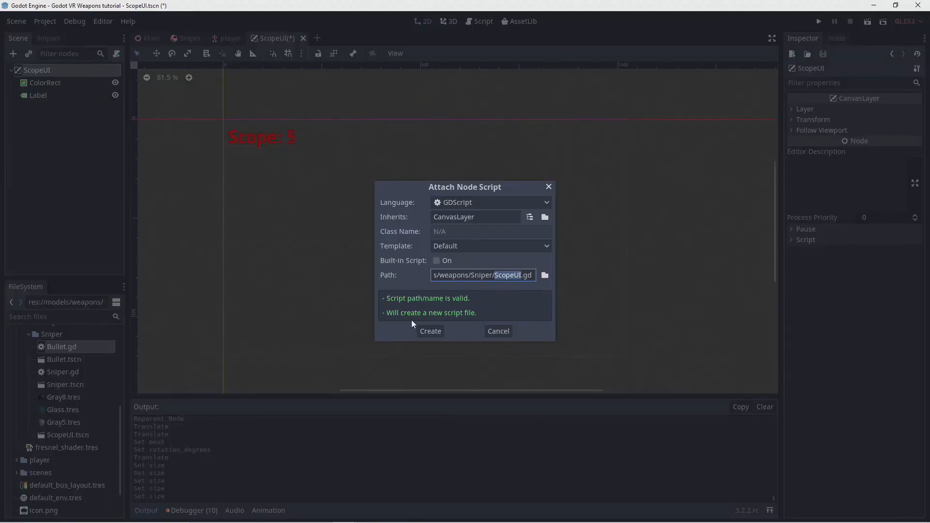
Create ScopeUI.gd with set_scope(value) setting $Label.text to 'Scope: ' + value
click(430, 331)
text($L)
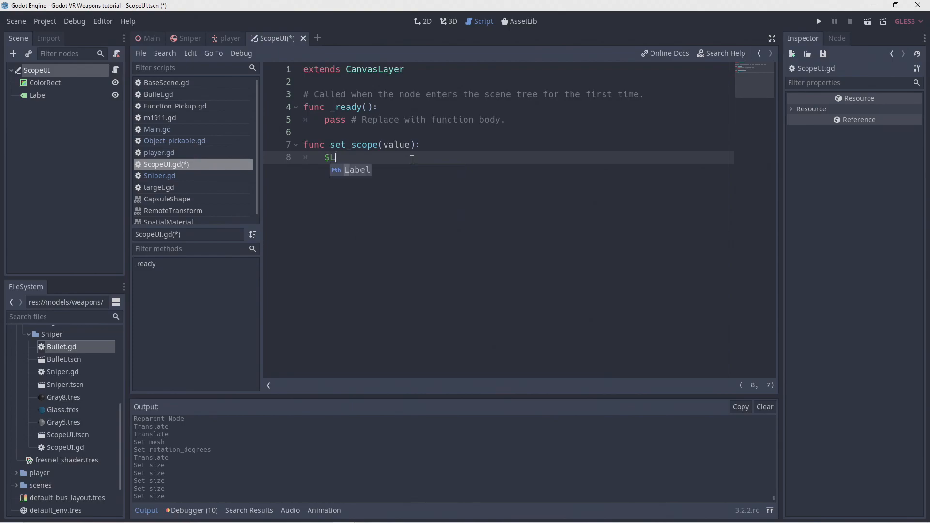
text(abel.text = 'Scope: ' +)
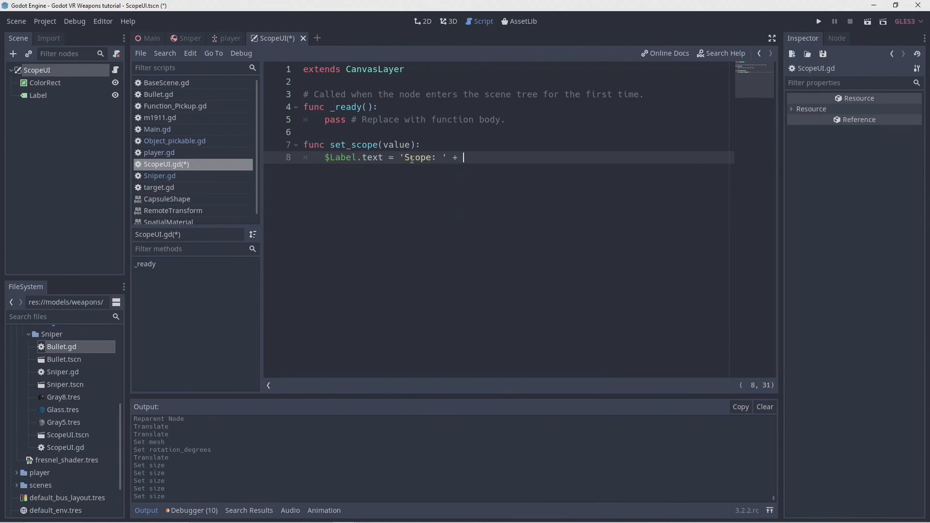
click(160, 175)
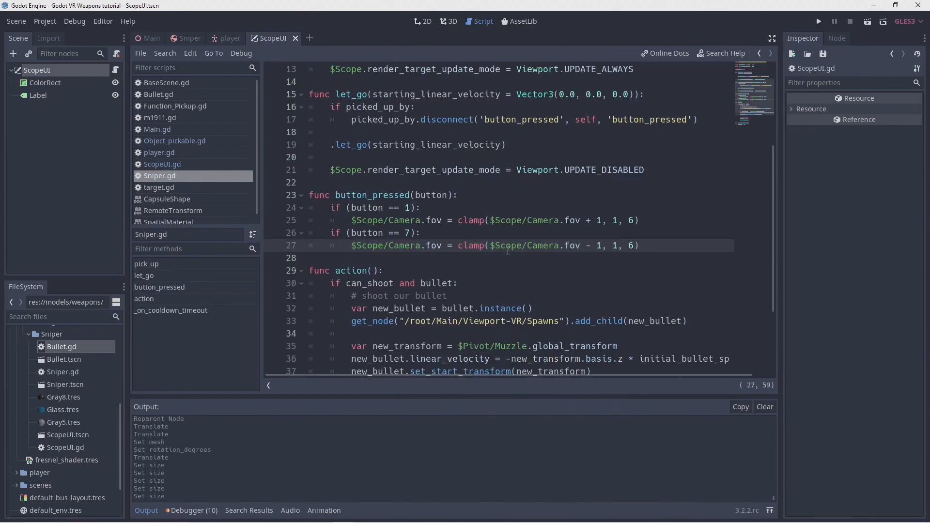
In Sniper.gd, call $Scope/ScopeUI.set_scope($Scope/Camera.fov) after the zoom buttons
text($Scope/ScopeUI.set_s)
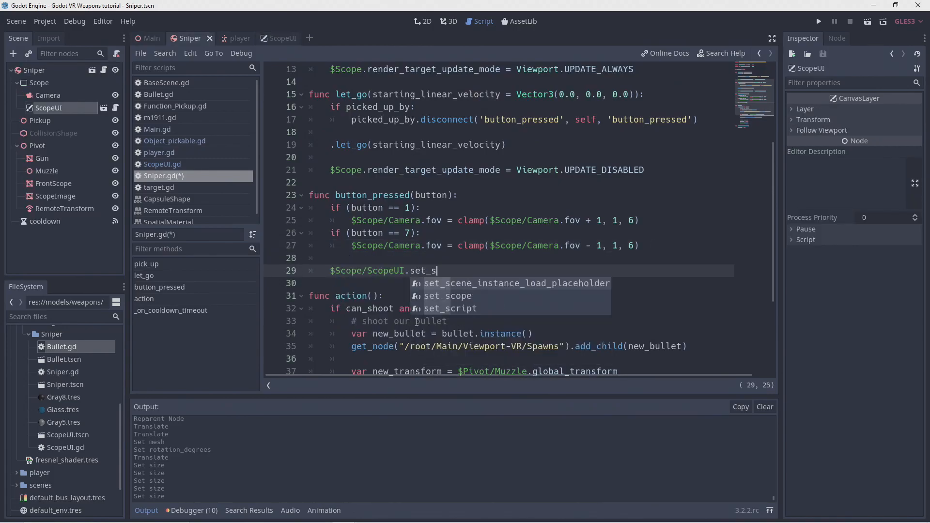
click(450, 296)
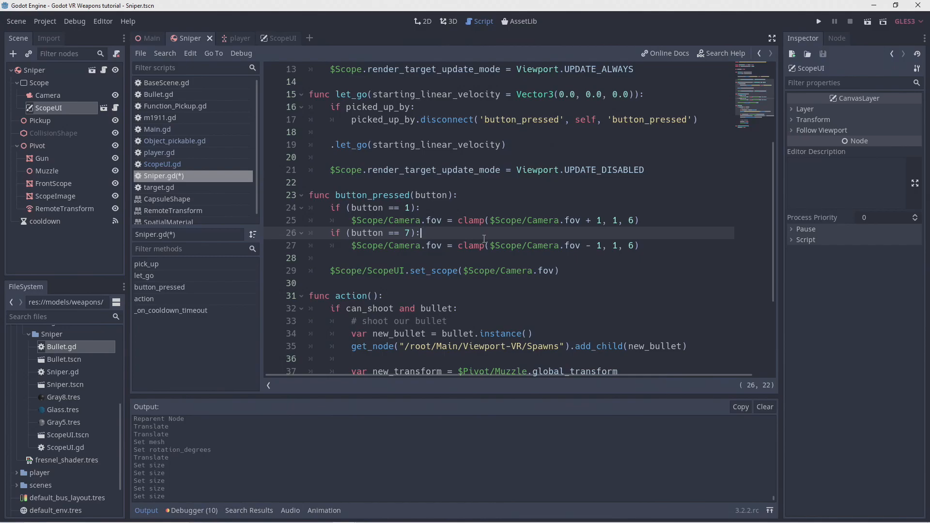
click(275, 38)
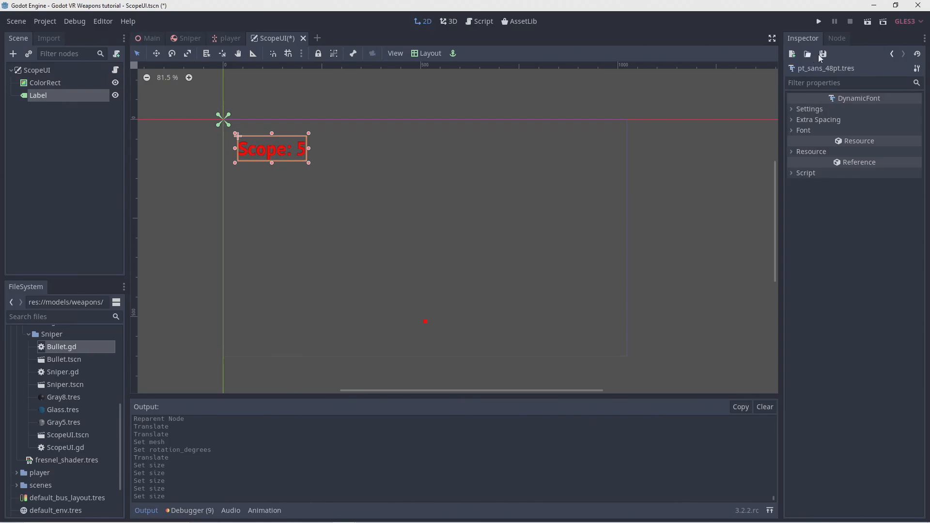
Give the label a 96-point font copy, pt_sans_96pt.tres, and resize the red dot to 20×20
click(822, 53)
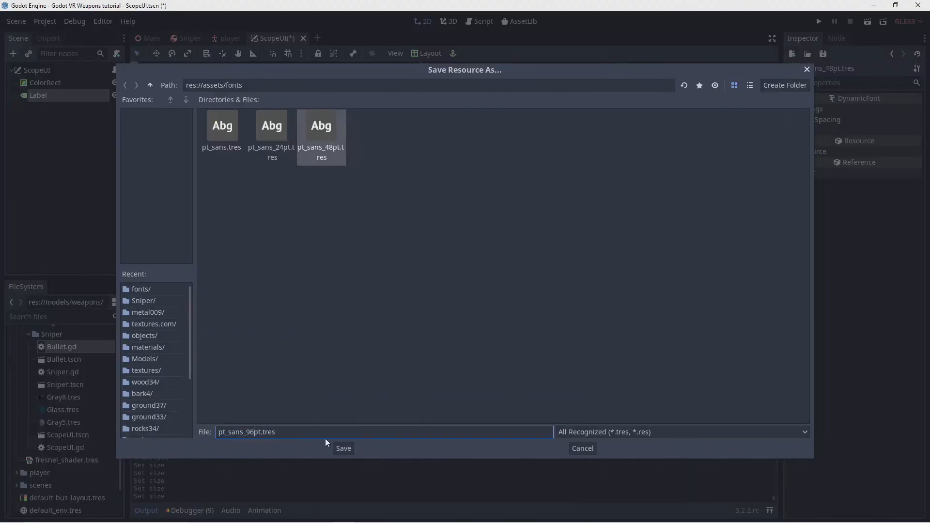
click(343, 448)
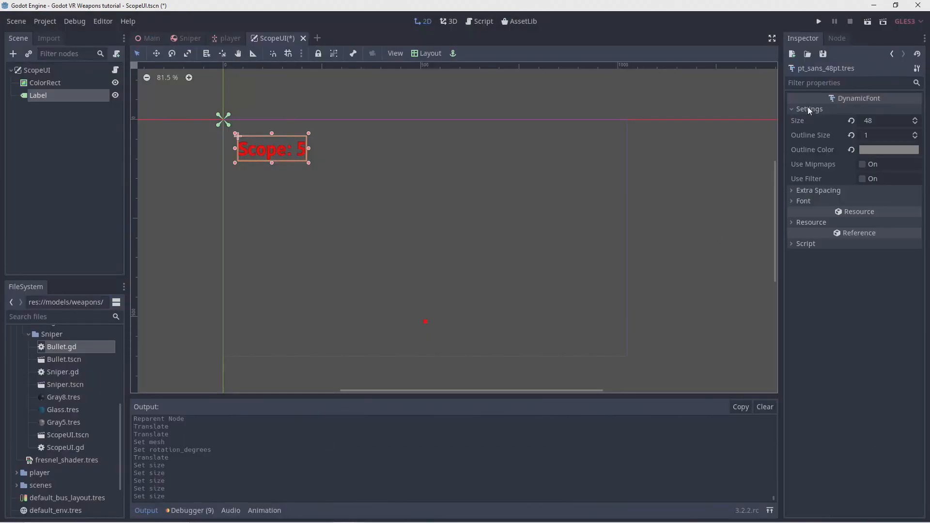
click(909, 336)
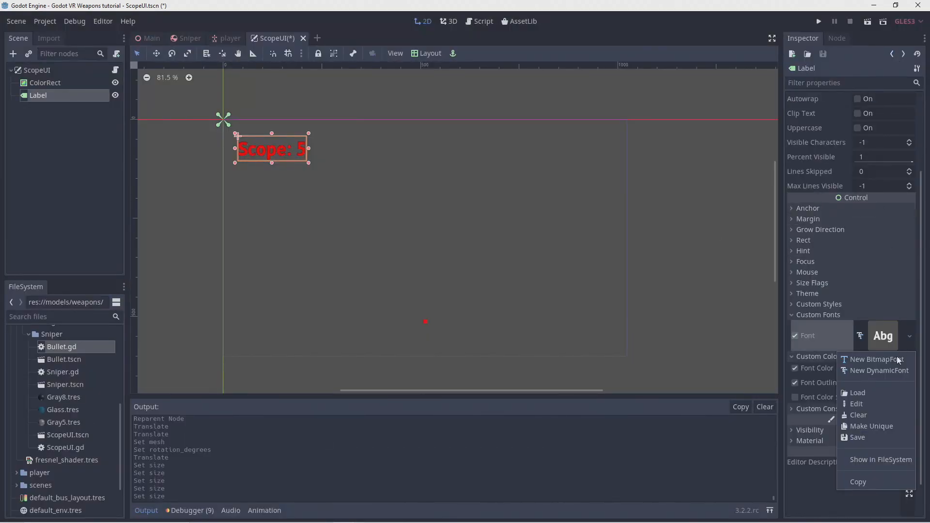
click(856, 393)
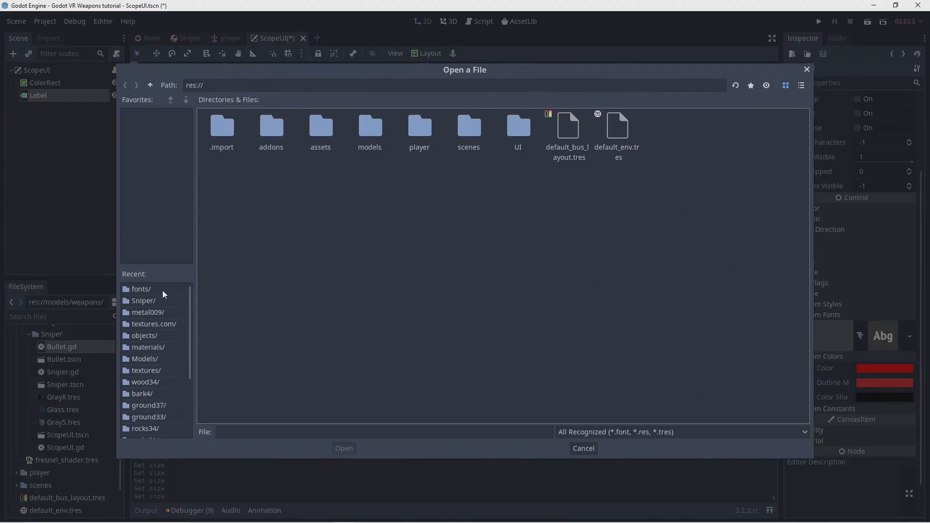
click(582, 448)
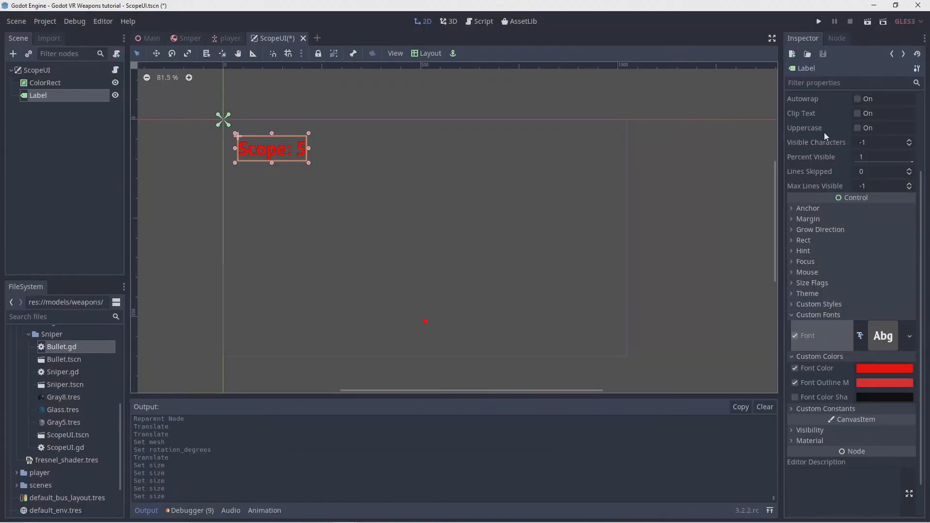
click(883, 335)
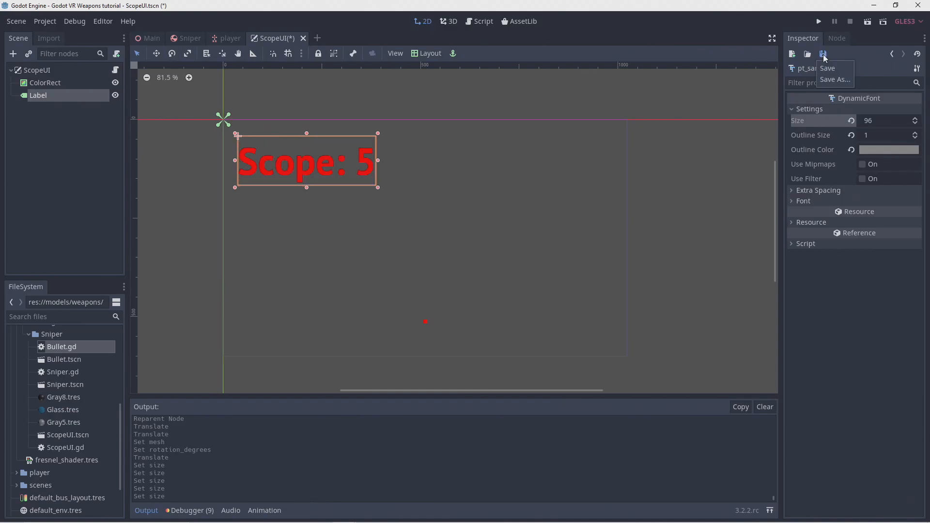
click(827, 68)
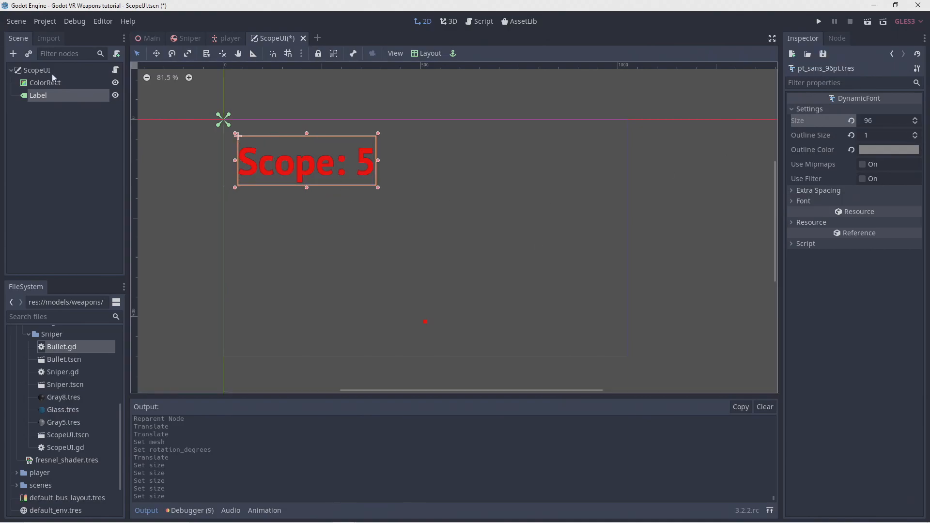
click(46, 83)
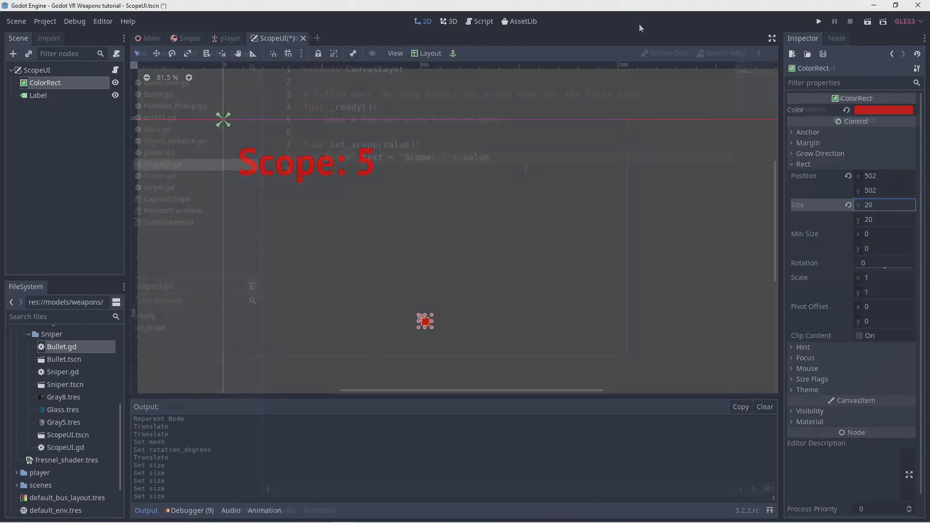
Change set_scope to write str(int(value)) into the label, then run the game
click(483, 21)
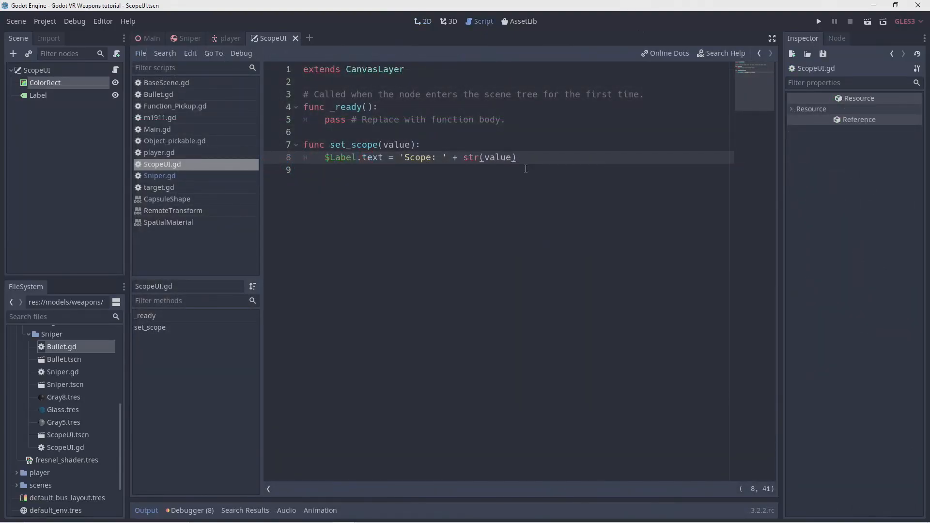
text(int()
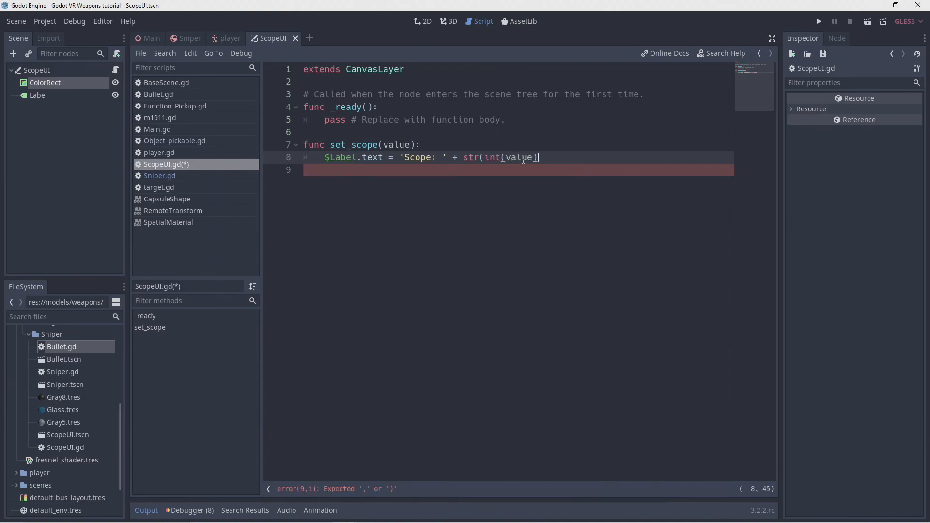
text())
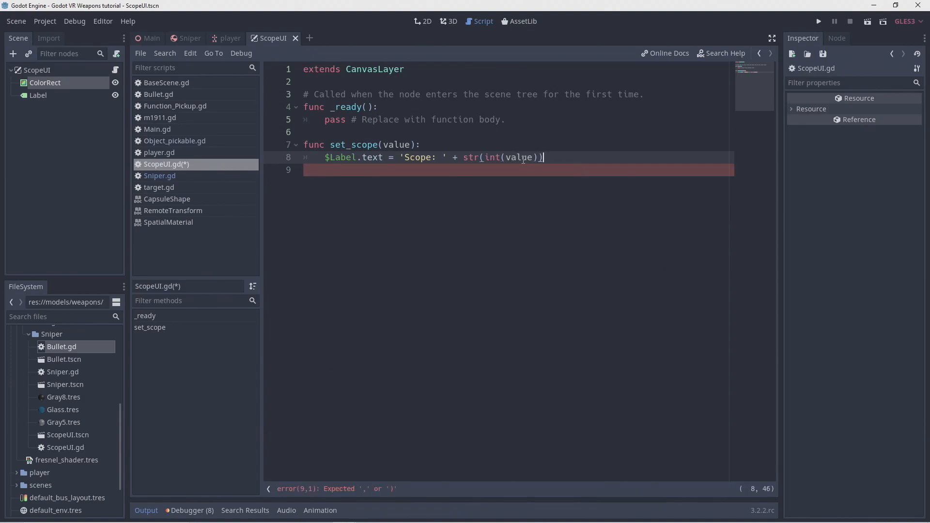
click(818, 21)
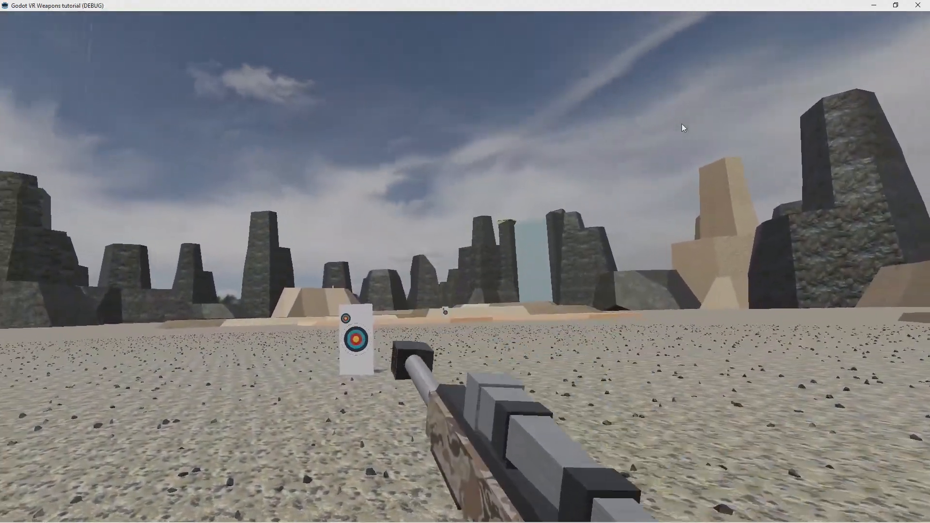